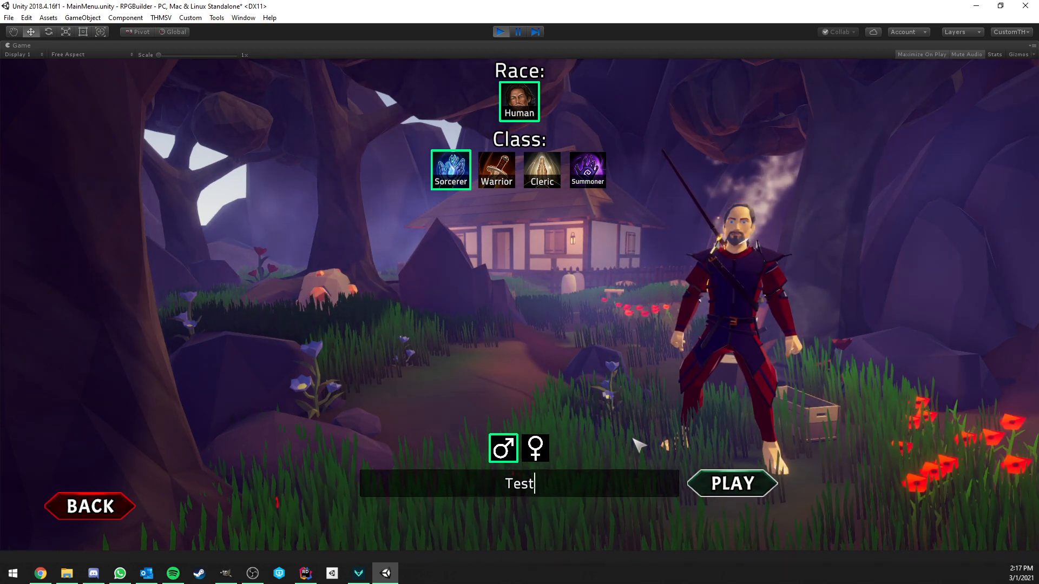
# Start the game with the new Human Sorcerer 'Test' and reach the DEMO2 loading screen.
pyautogui.click(731, 483)
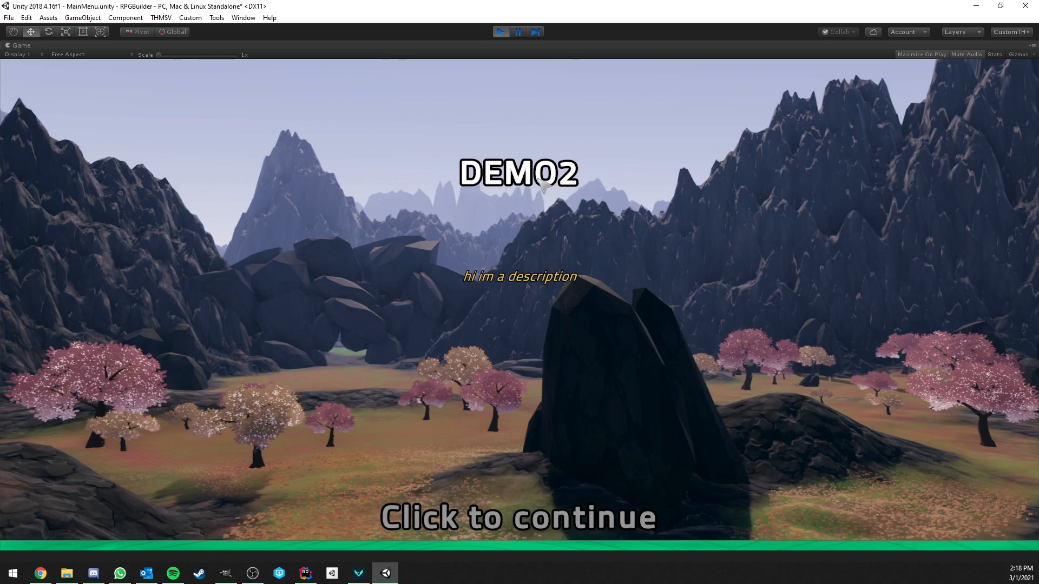
pyautogui.moveTo(253, 214)
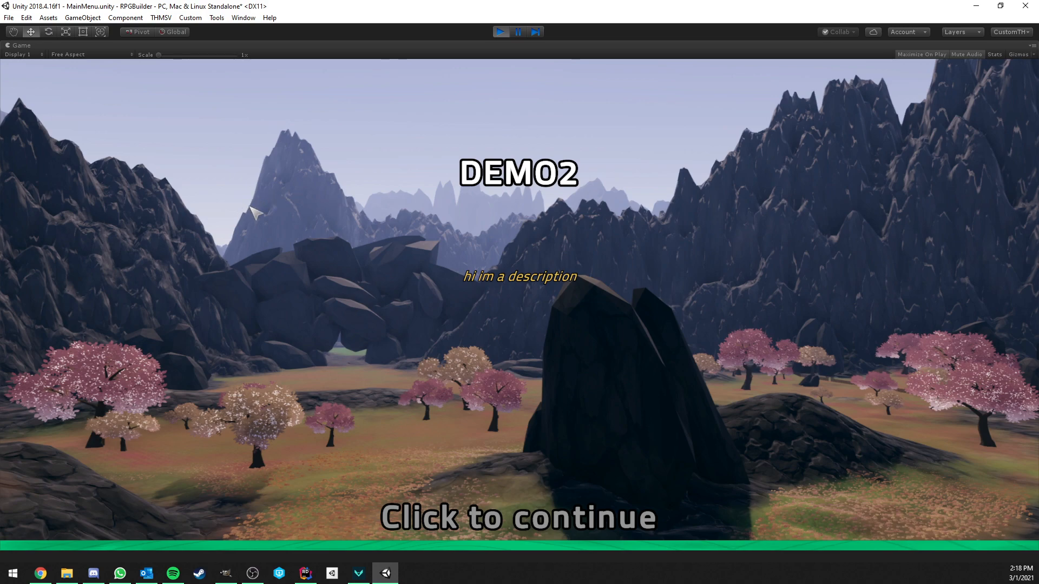
pyautogui.moveTo(506, 481)
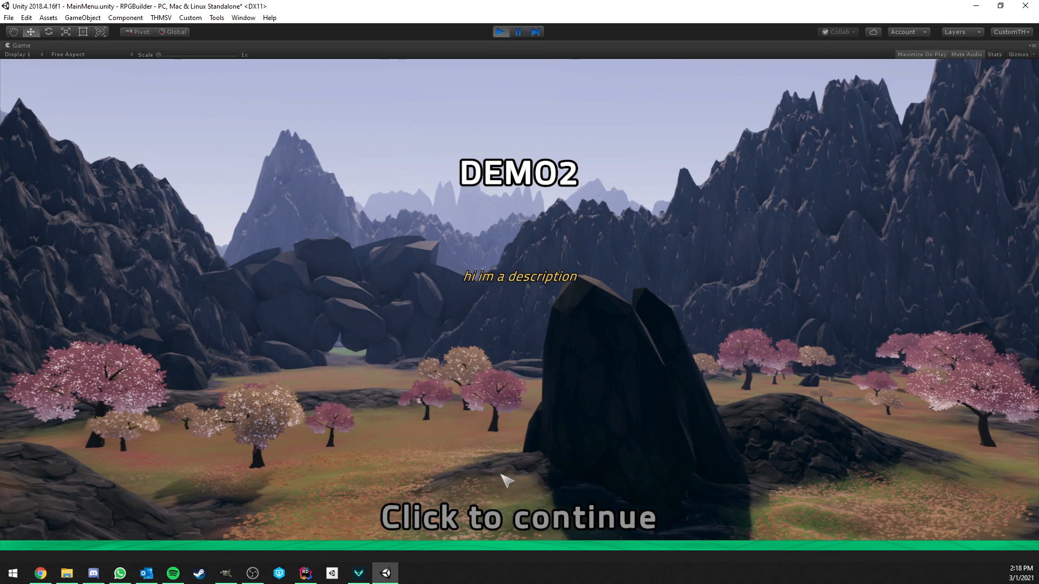
pyautogui.moveTo(510, 540)
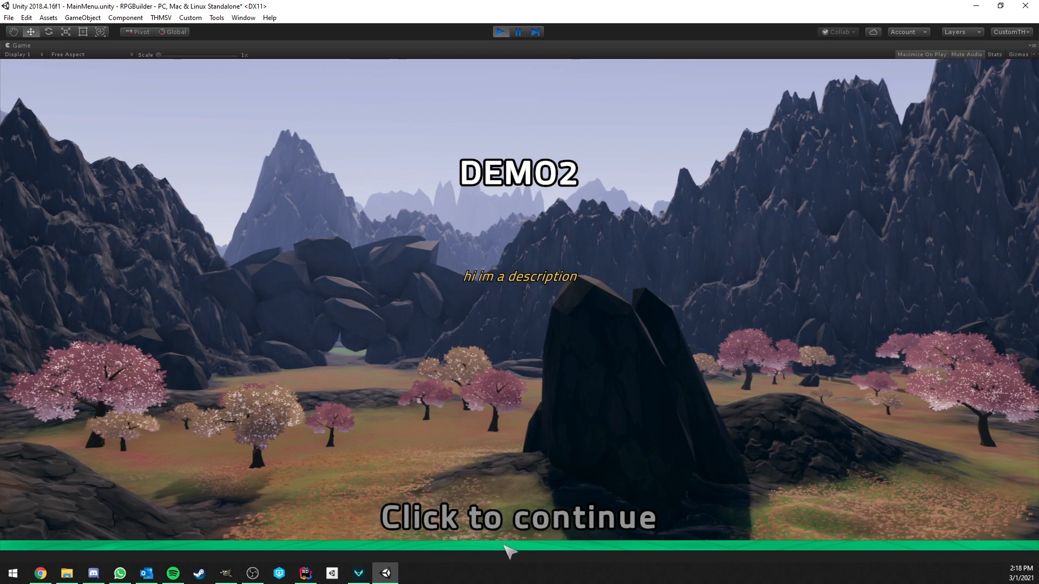
pyautogui.moveTo(506, 526)
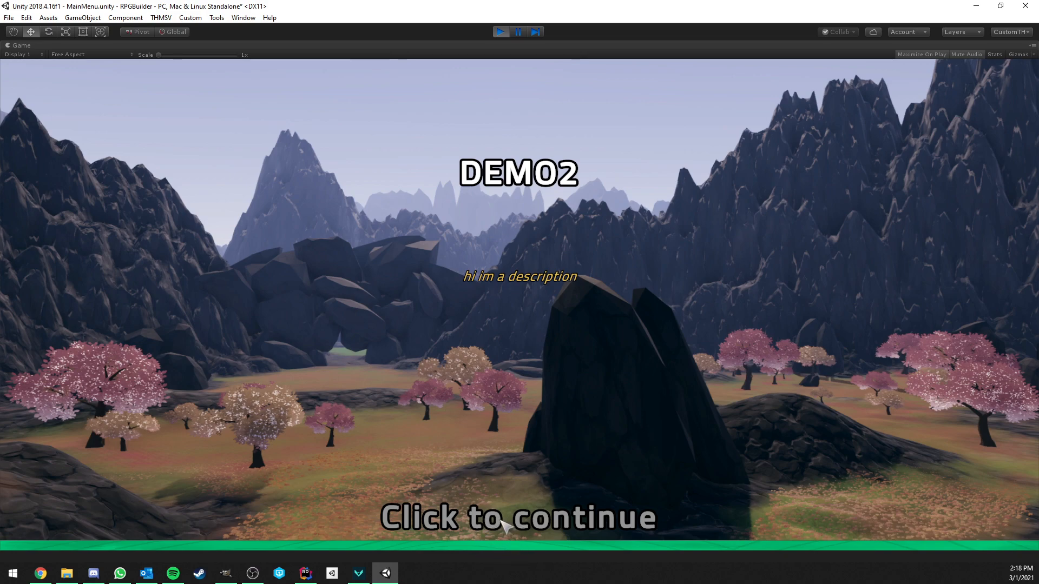
pyautogui.moveTo(485, 478)
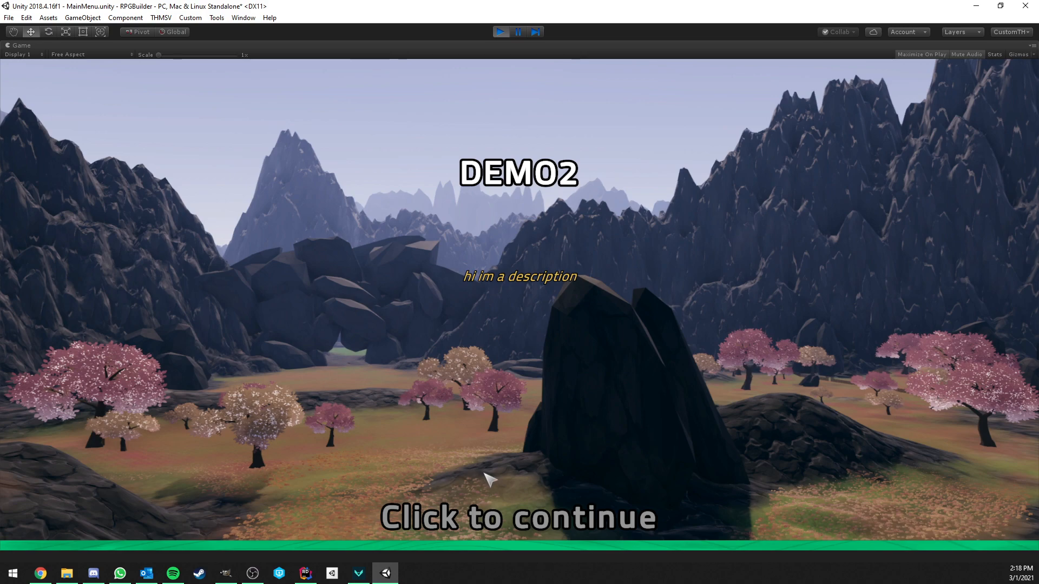
pyautogui.moveTo(425, 388)
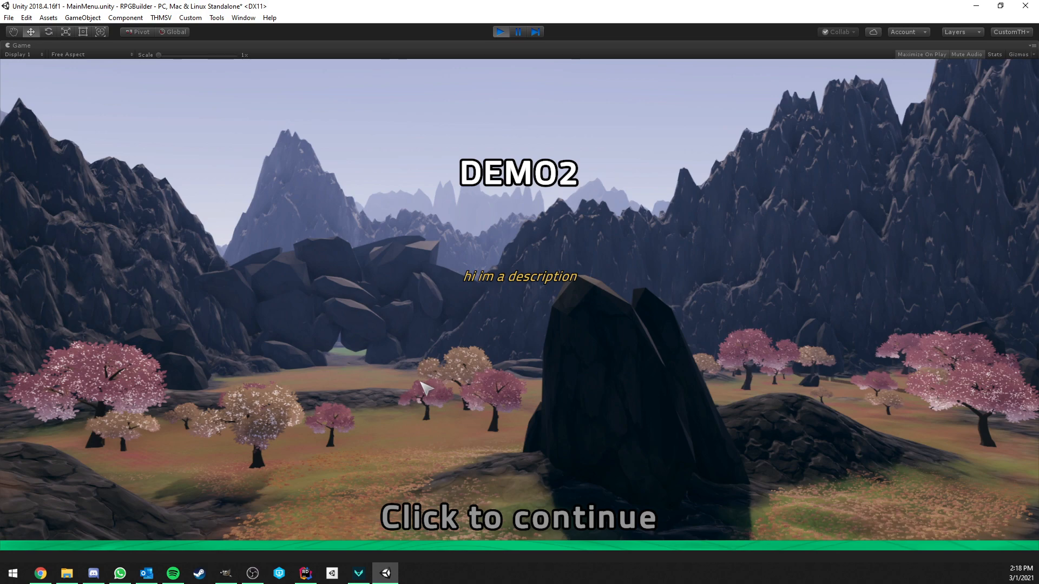
pyautogui.moveTo(496, 536)
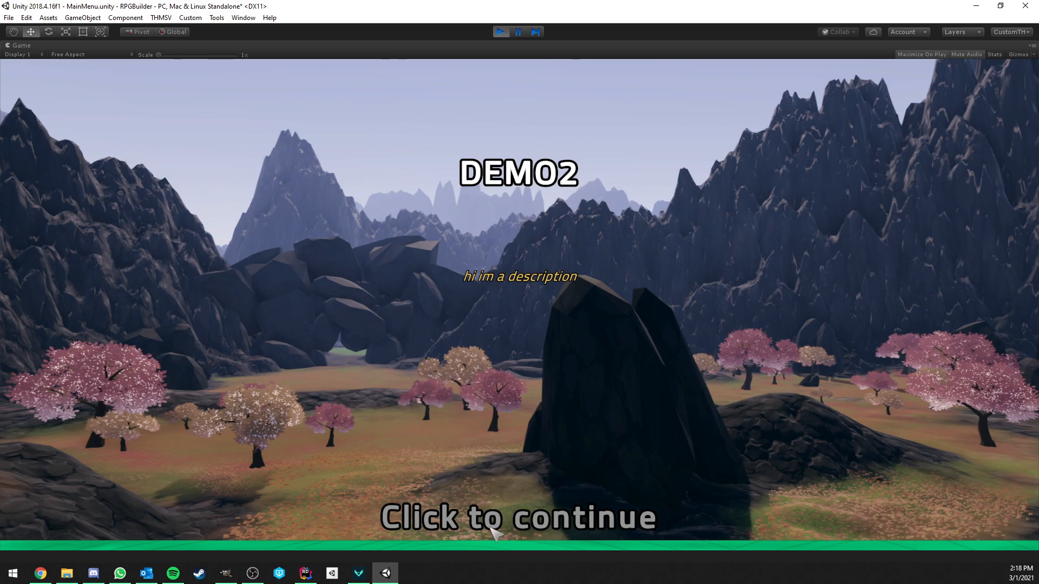
pyautogui.moveTo(496, 534)
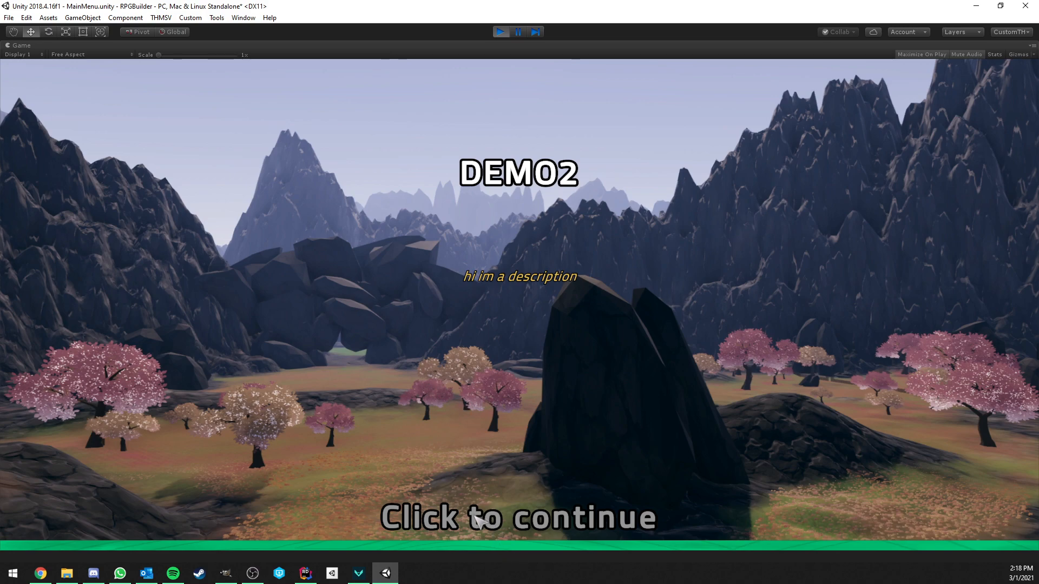
# Enter DEMO2, restore the editor panels and inspect LoadingScreenCanvas's ProgressBackground under DontDestroyOnLoad.
pyautogui.click(518, 518)
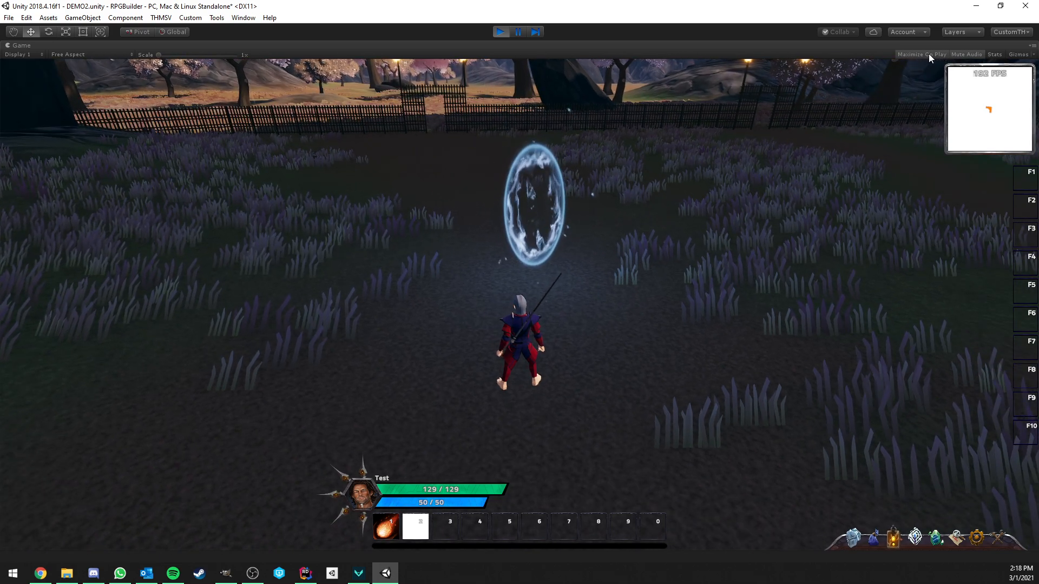
pyautogui.click(920, 54)
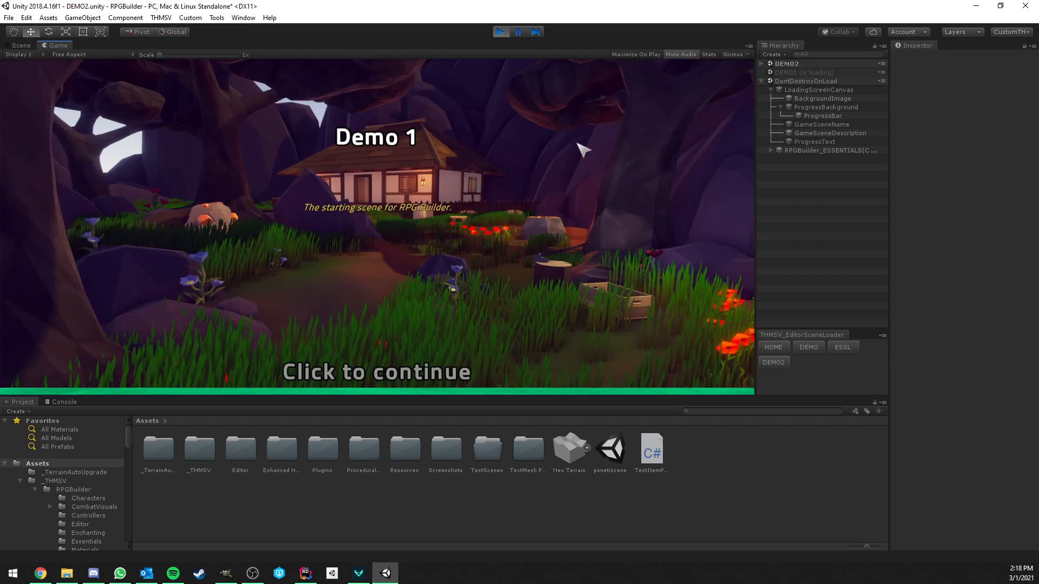
pyautogui.moveTo(389, 165)
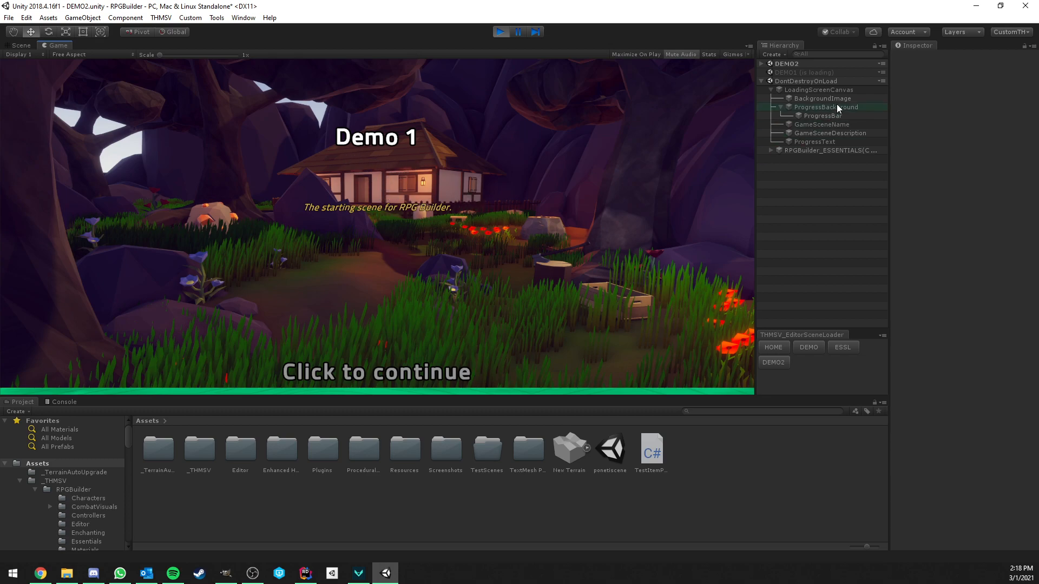
pyautogui.click(786, 63)
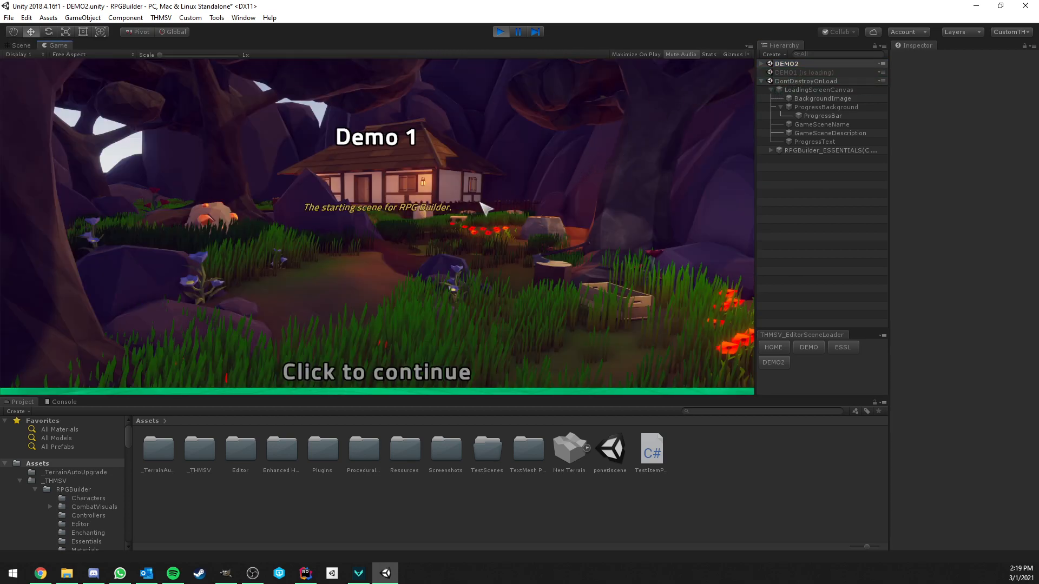
# Continue past the Demo 1 loading screen with the game view maximized.
pyautogui.click(375, 372)
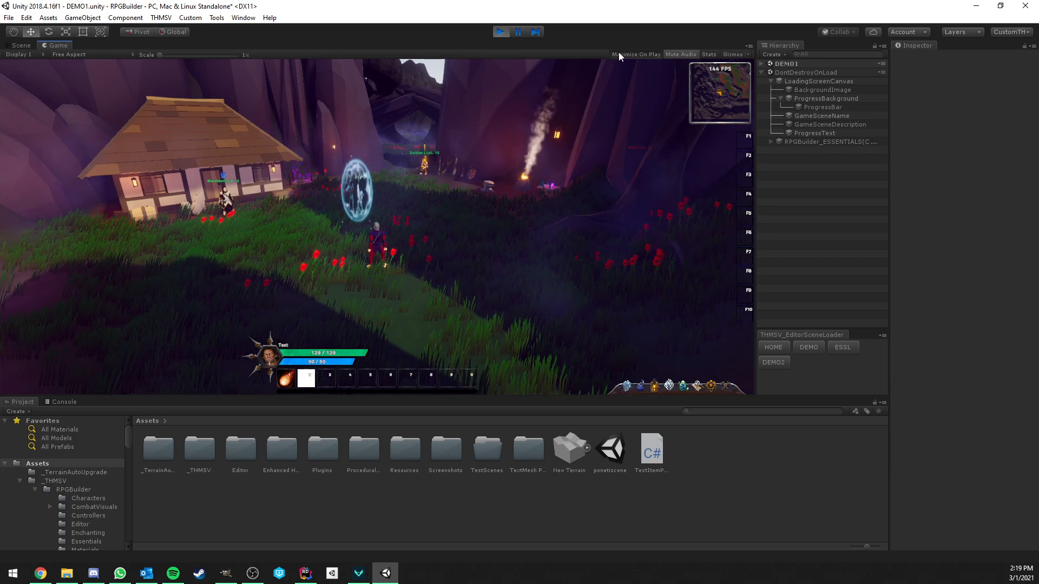
pyautogui.click(635, 54)
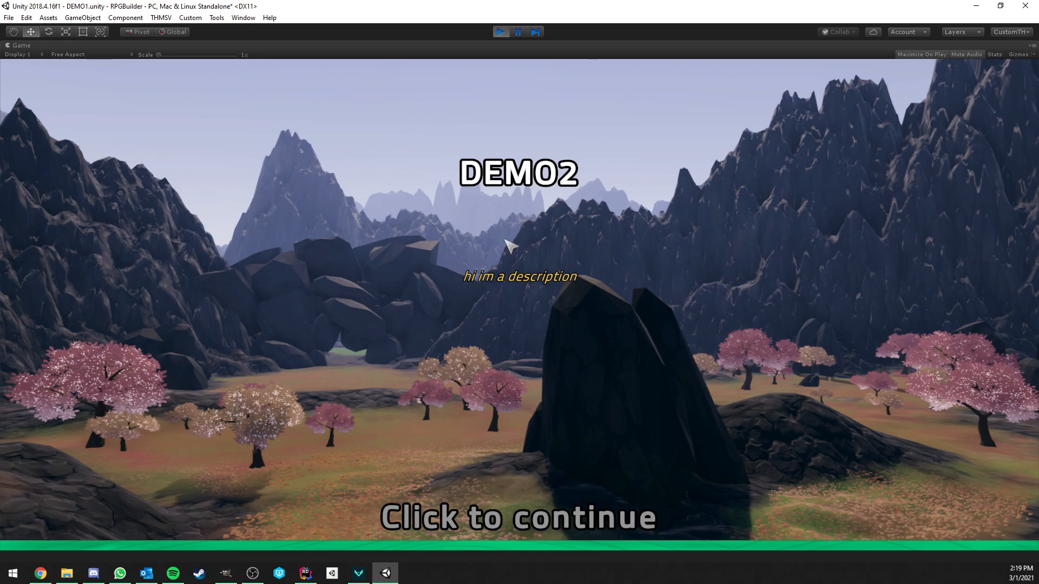
pyautogui.click(518, 518)
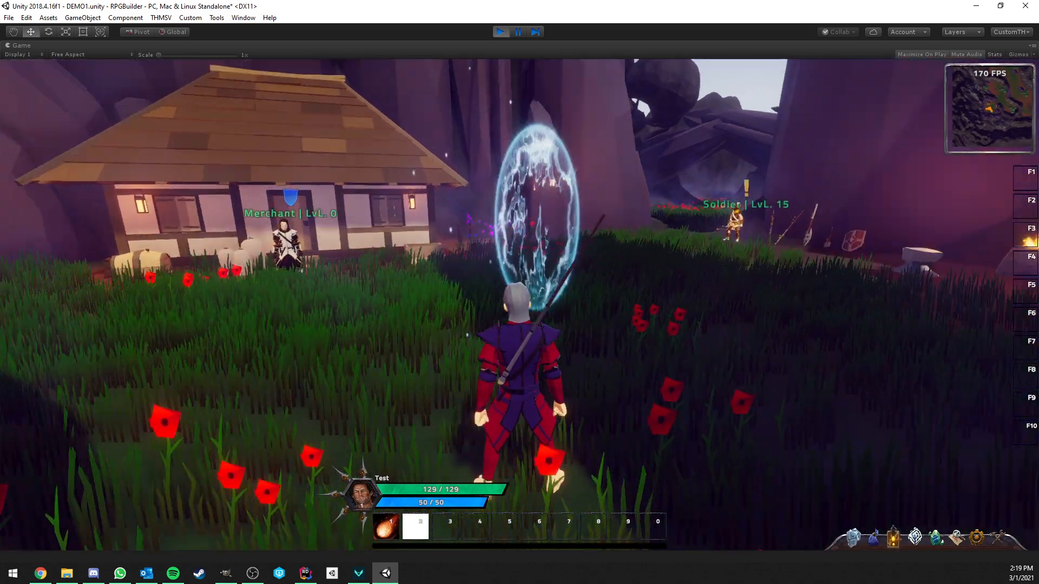
# Leave the game through the Escape menu back to the RPG Builder main menu.
pyautogui.press('Escape')
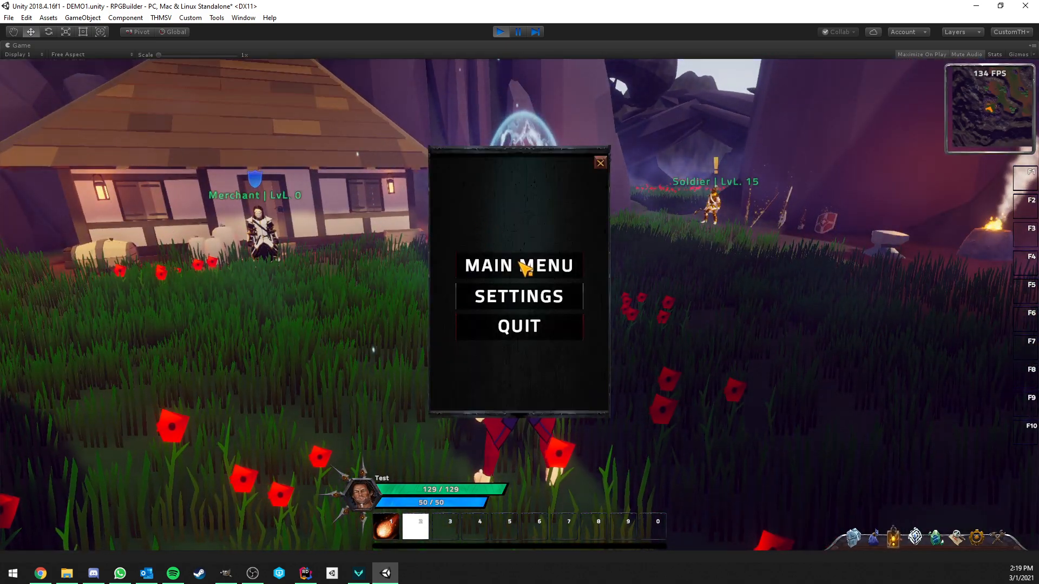
pyautogui.click(519, 266)
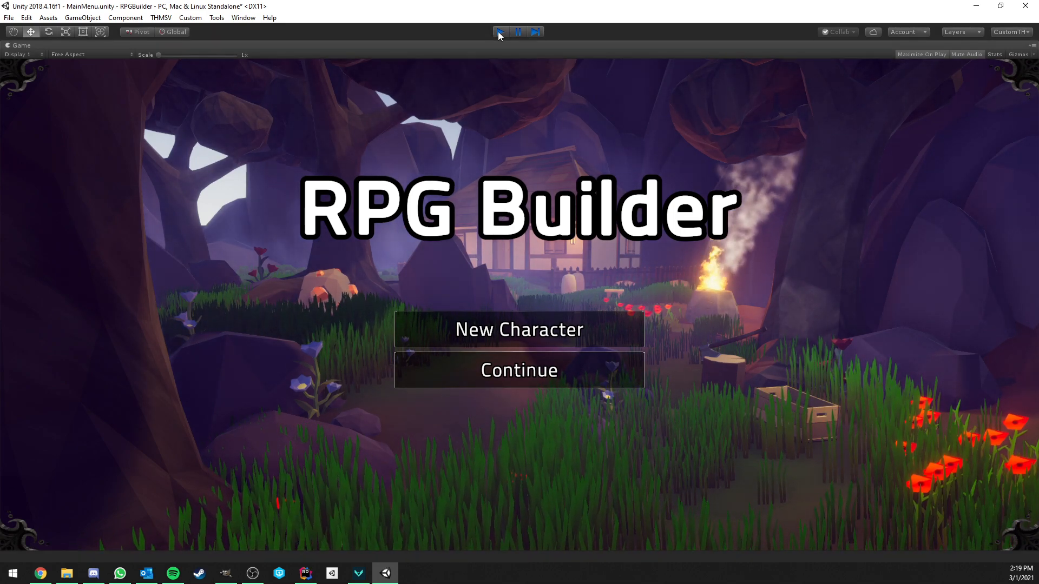
# Stop play mode and bring up the RPG Builder editor on the Combat abilities list with axeAA.
pyautogui.click(499, 32)
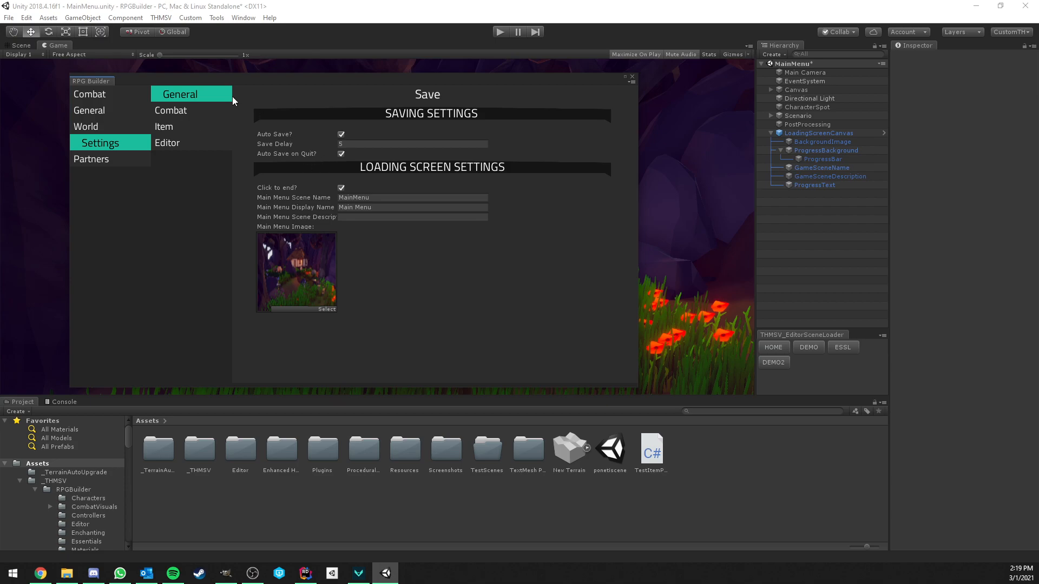
pyautogui.moveTo(223, 129)
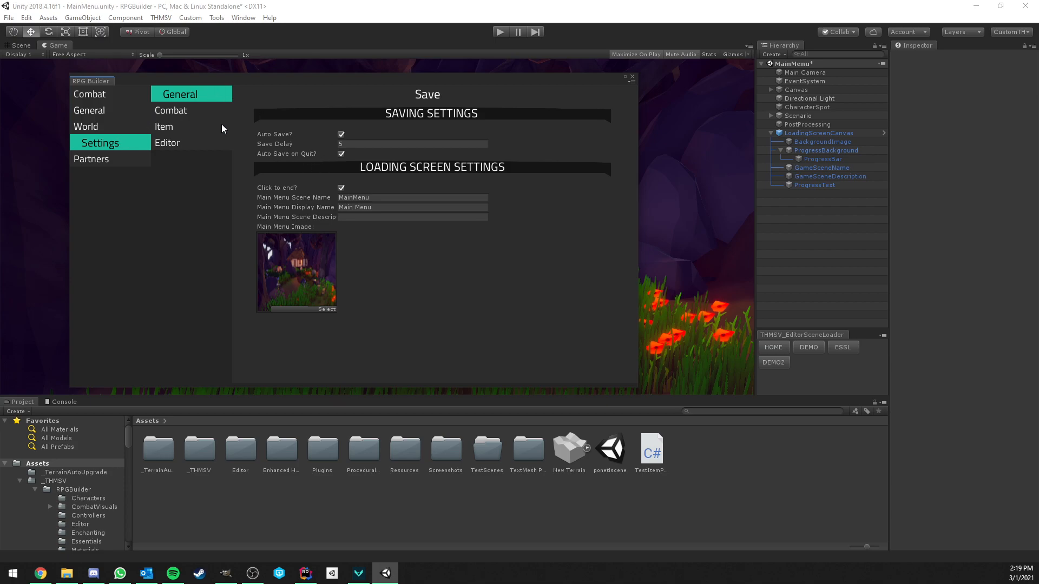
pyautogui.moveTo(404, 185)
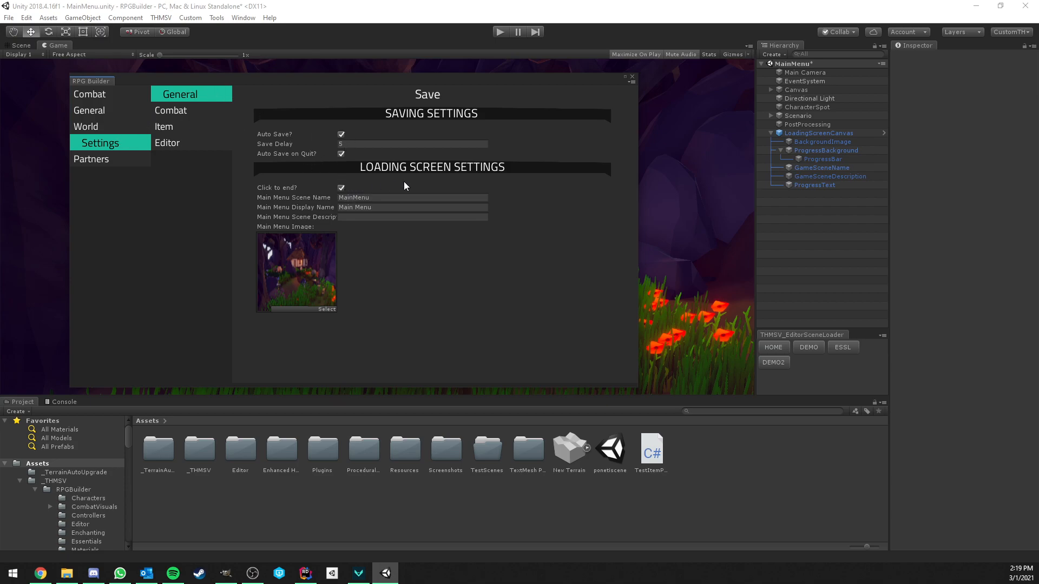
pyautogui.moveTo(316, 202)
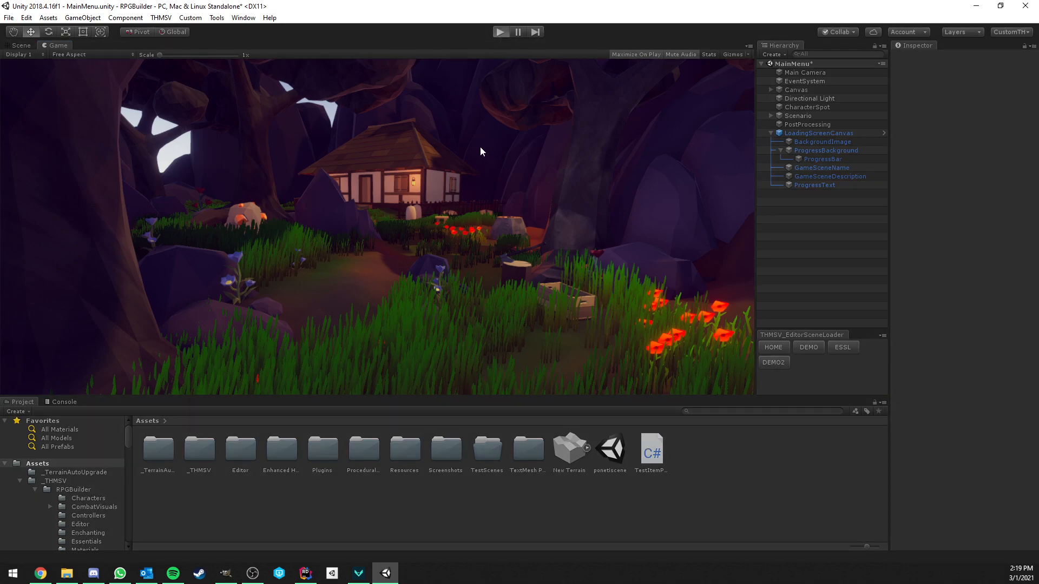
pyautogui.click(501, 31)
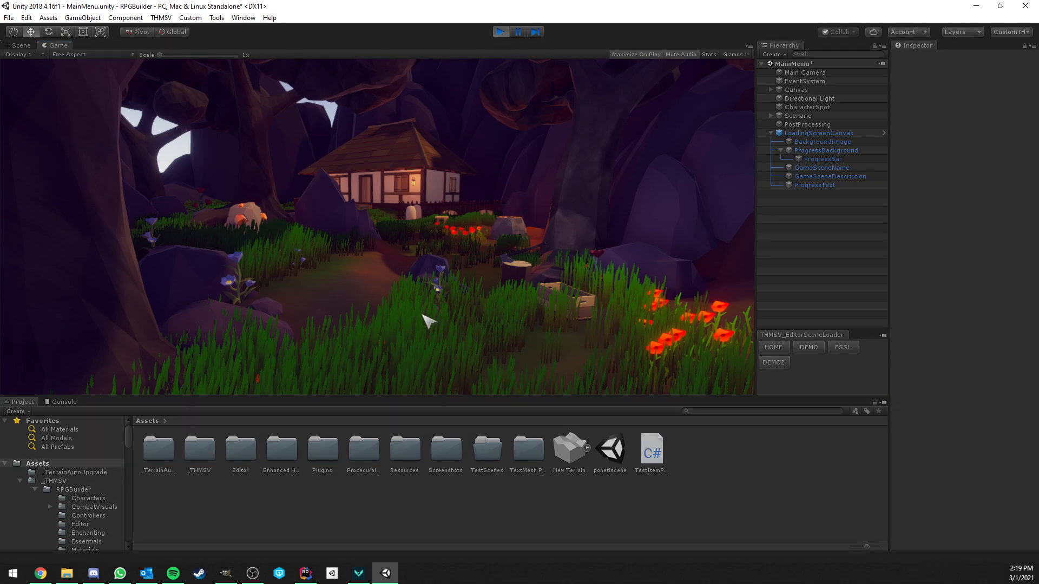
pyautogui.click(501, 31)
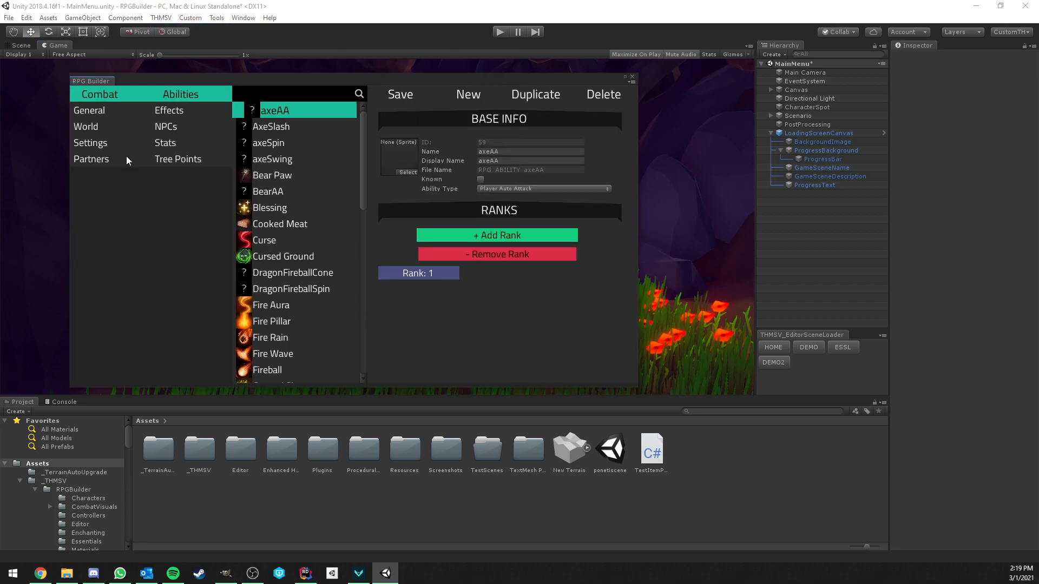
# Show Settings > General loading screen options and edit the main menu scene description.
pyautogui.click(90, 143)
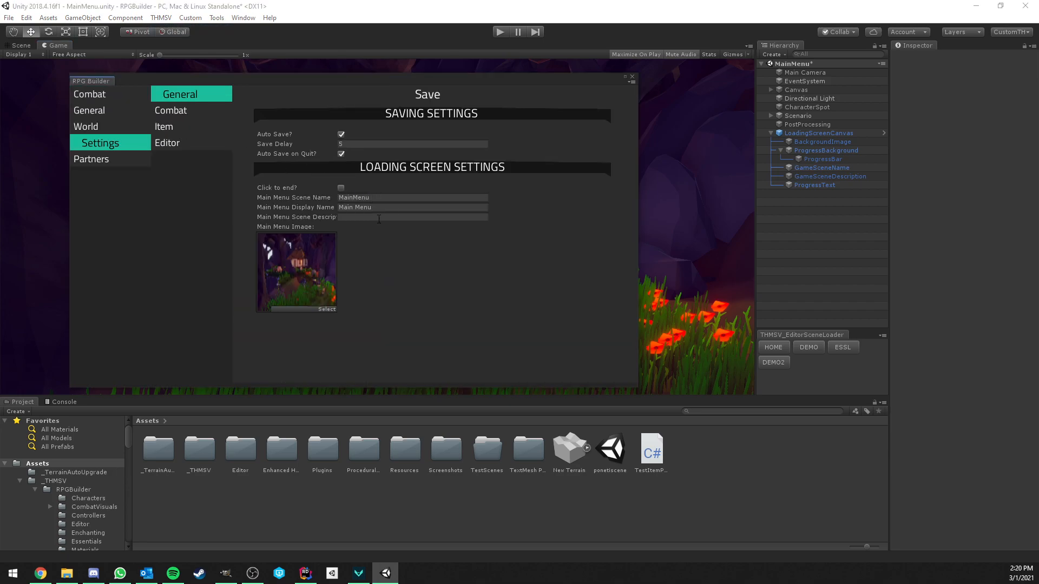
pyautogui.click(412, 197)
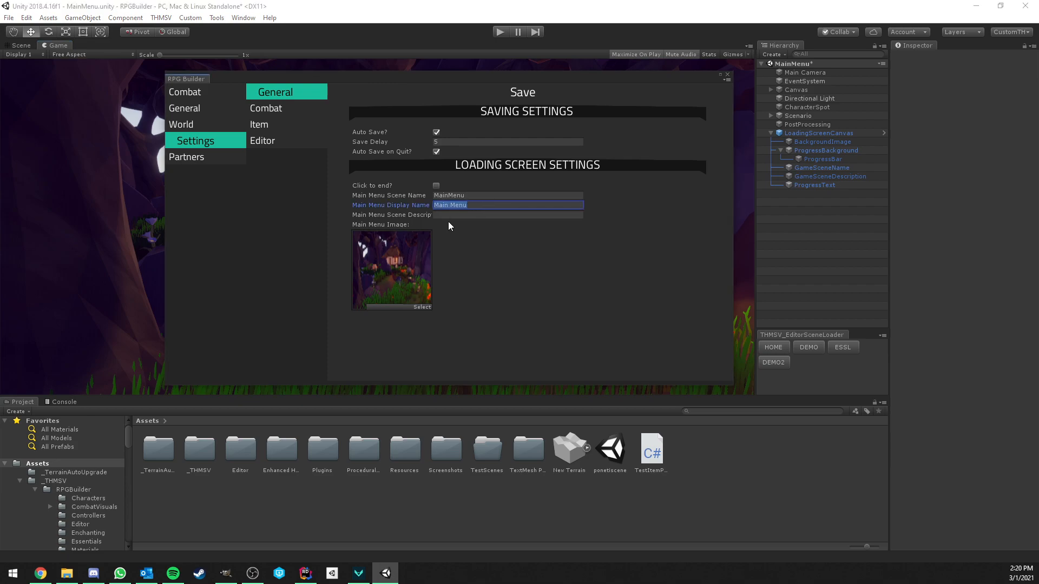
pyautogui.click(507, 214)
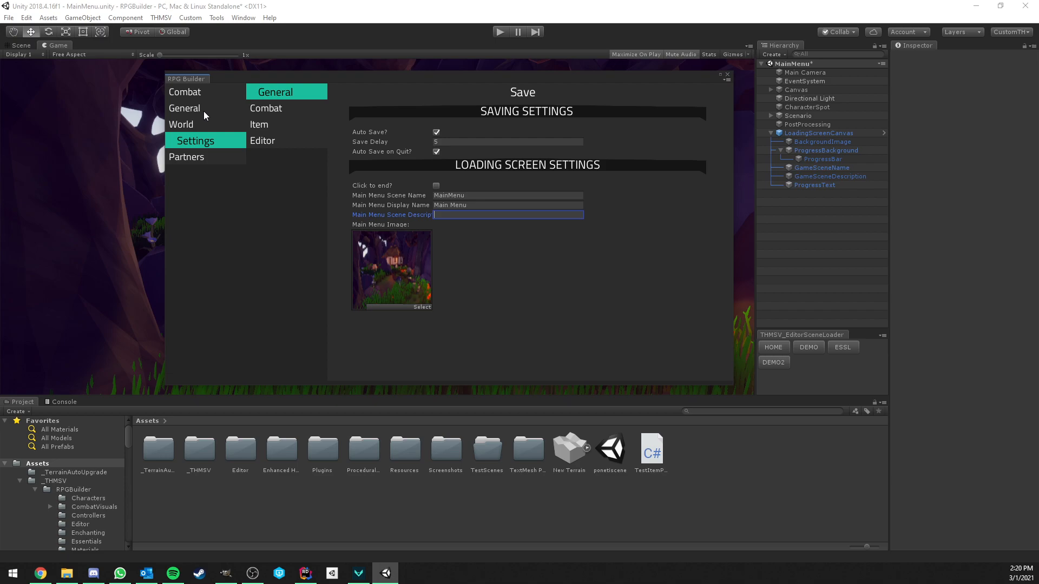
# Review the DEMO1 and DEMO2 game scenes and their descriptions under World > Game Scenes.
pyautogui.click(181, 123)
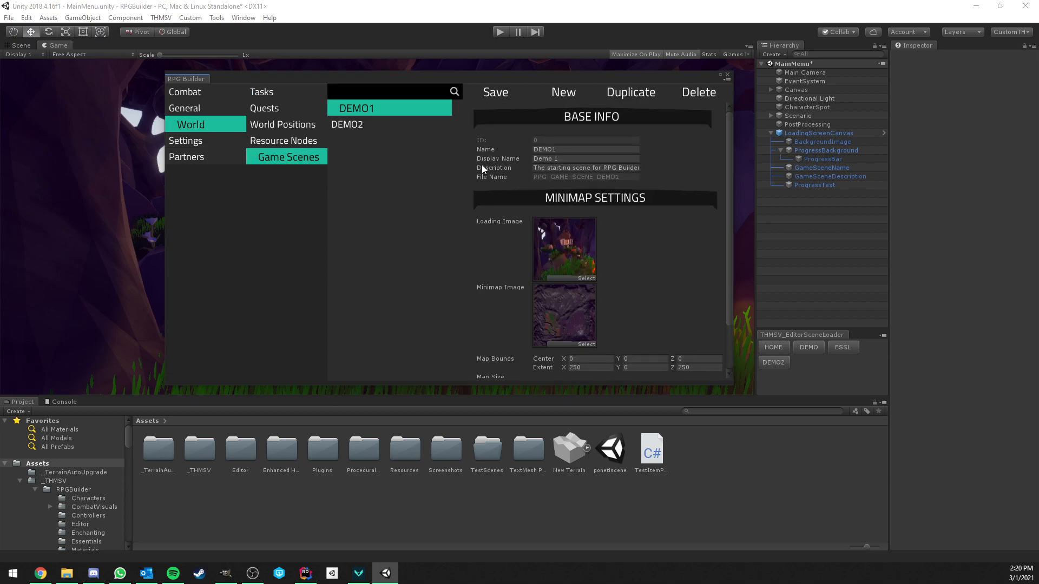
pyautogui.click(356, 123)
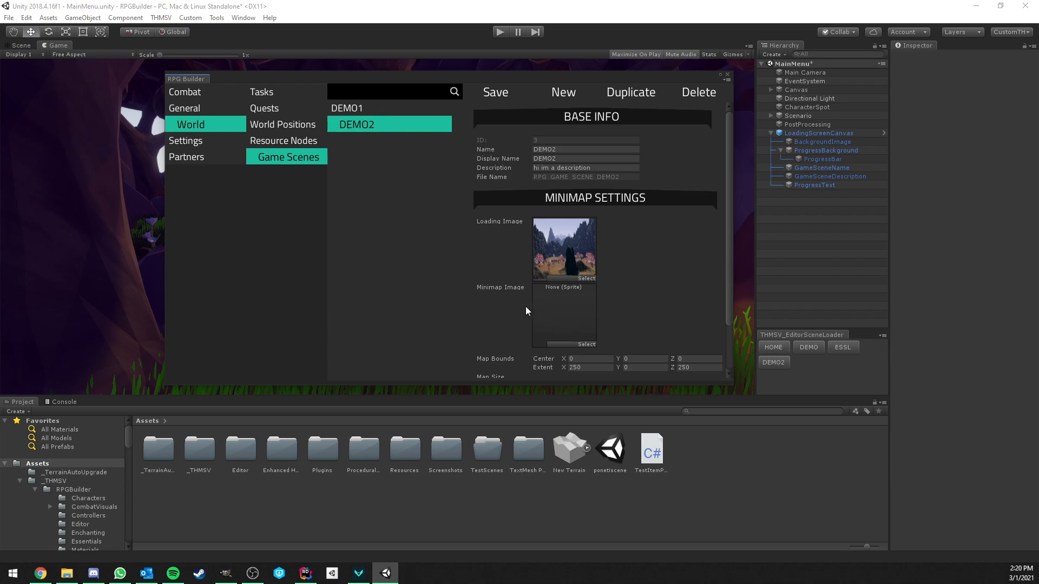
pyautogui.moveTo(523, 285)
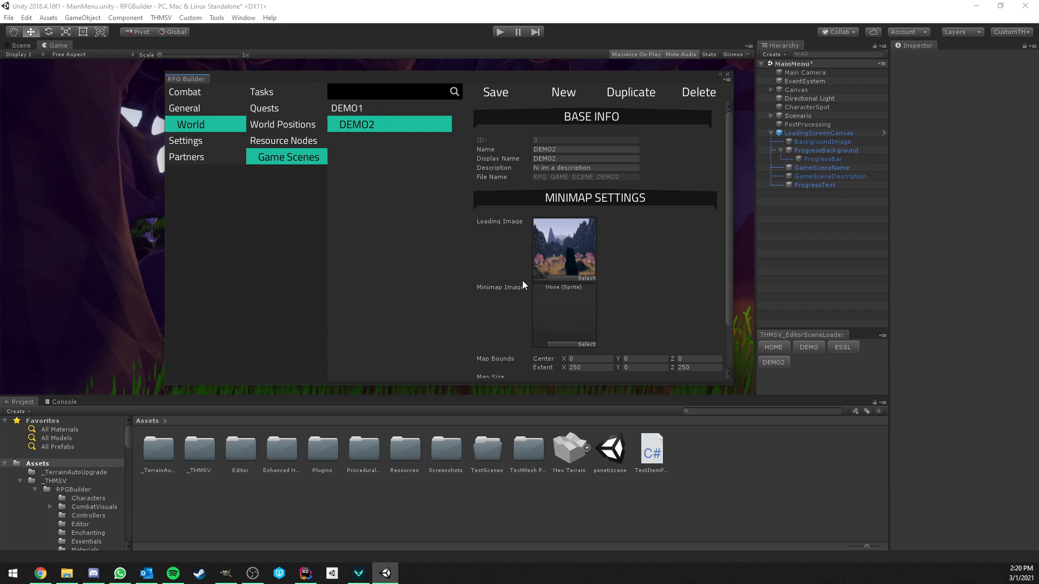
pyautogui.click(357, 109)
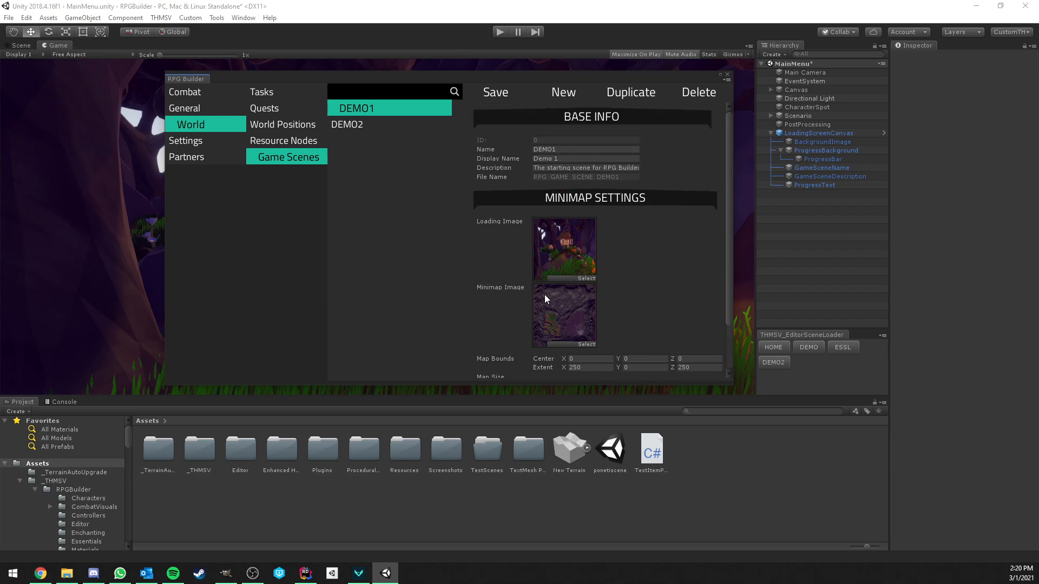
pyautogui.moveTo(519, 245)
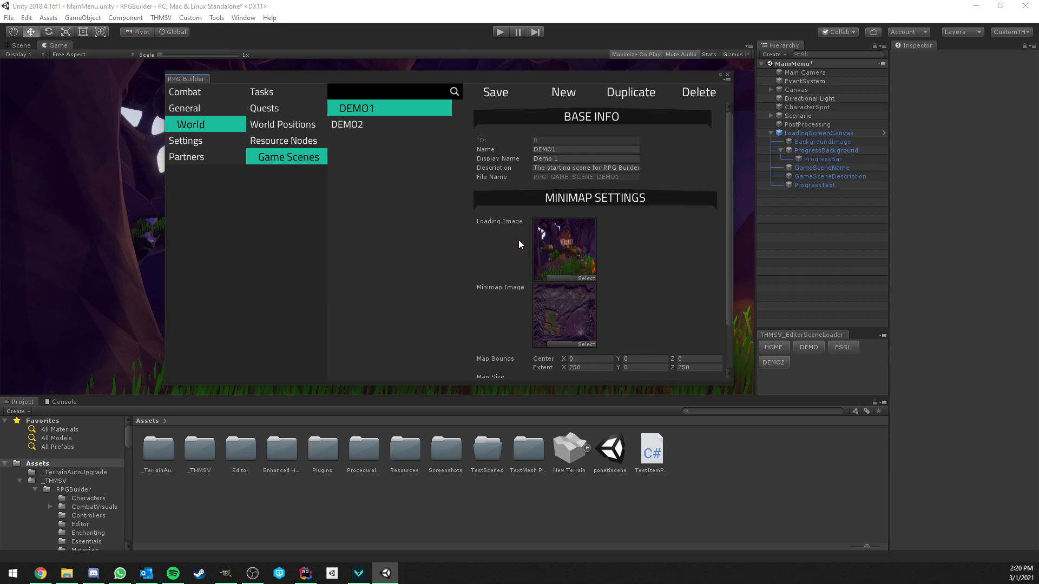
pyautogui.moveTo(549, 264)
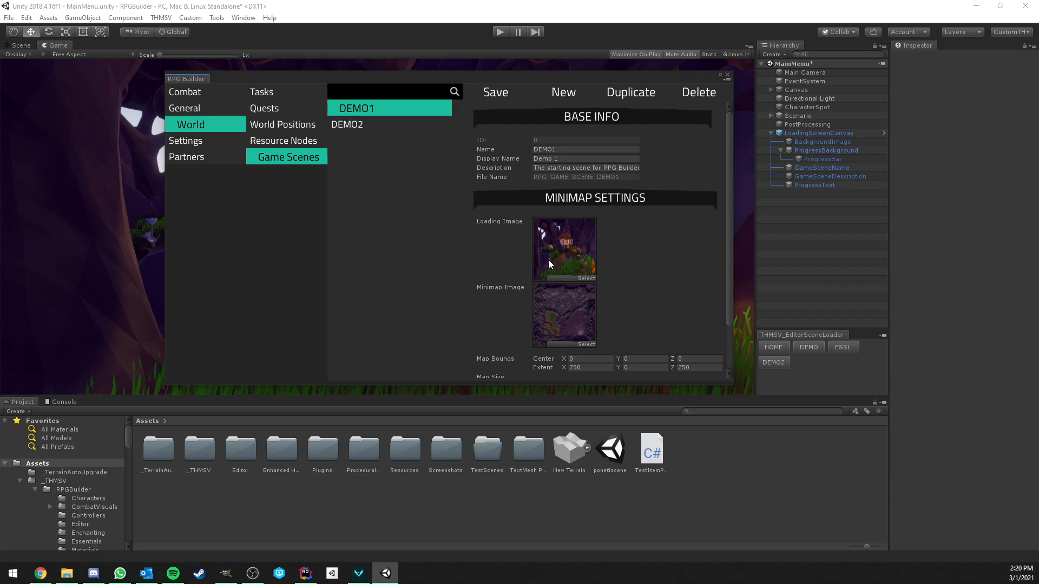
pyautogui.moveTo(547, 256)
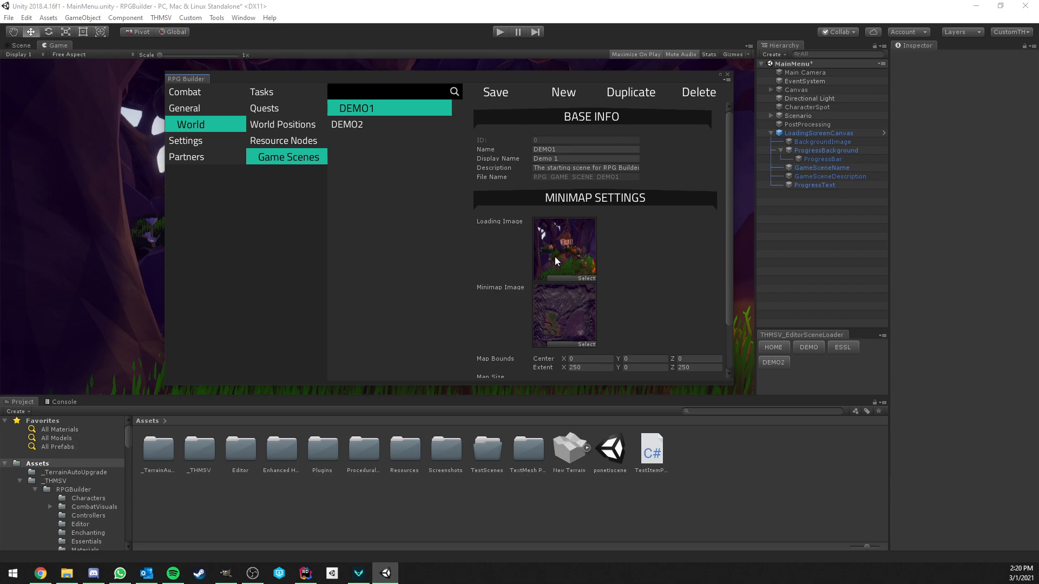
pyautogui.moveTo(545, 223)
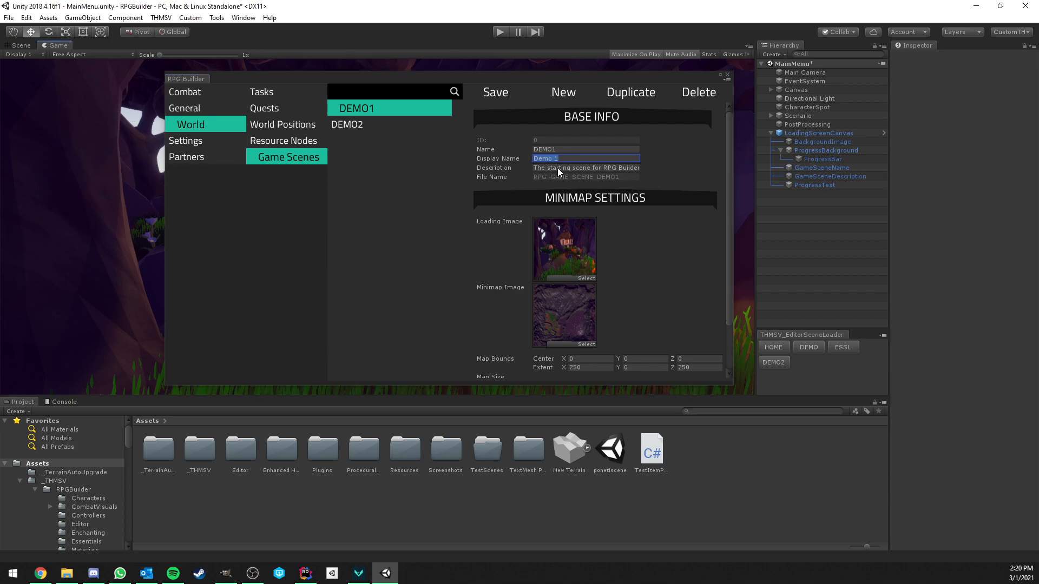
pyautogui.click(585, 168)
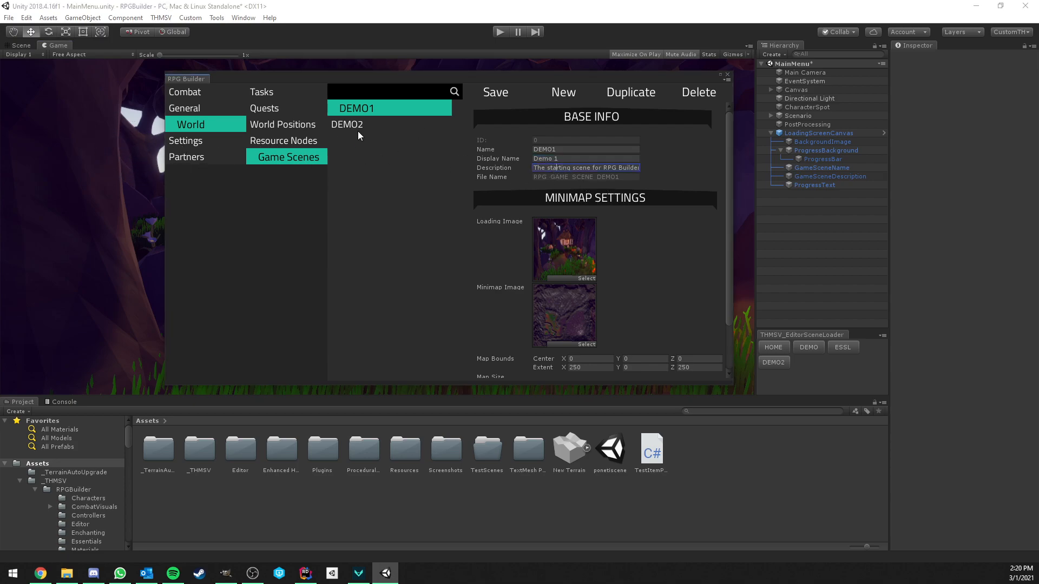
pyautogui.click(356, 125)
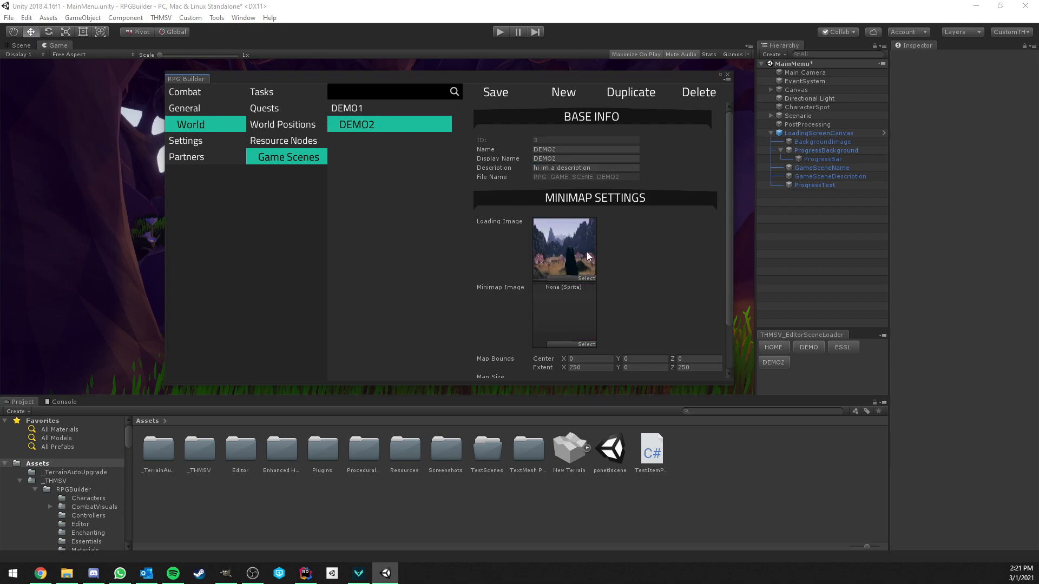
pyautogui.click(562, 167)
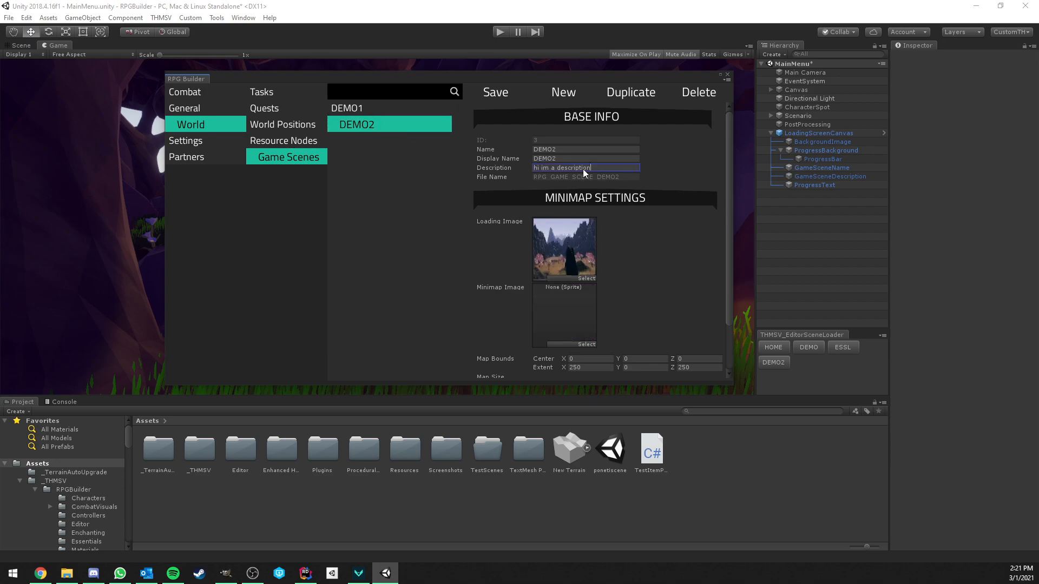
# Rename DEMO2's display name to 'The Dl', tick Click to end? and close RPG Builder.
pyautogui.click(586, 158)
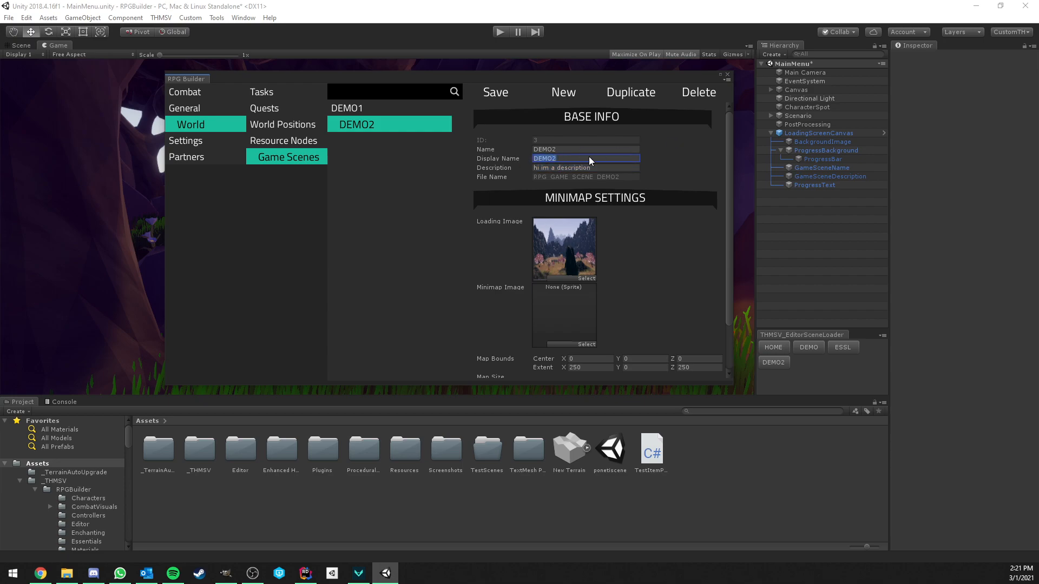
pyautogui.moveTo(568, 162)
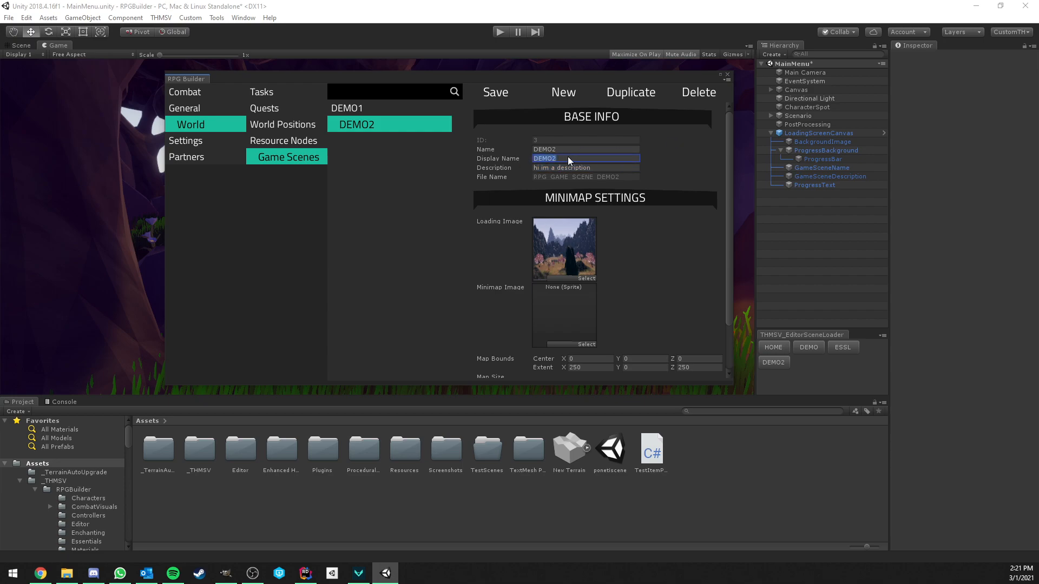
pyautogui.write('The Dl')
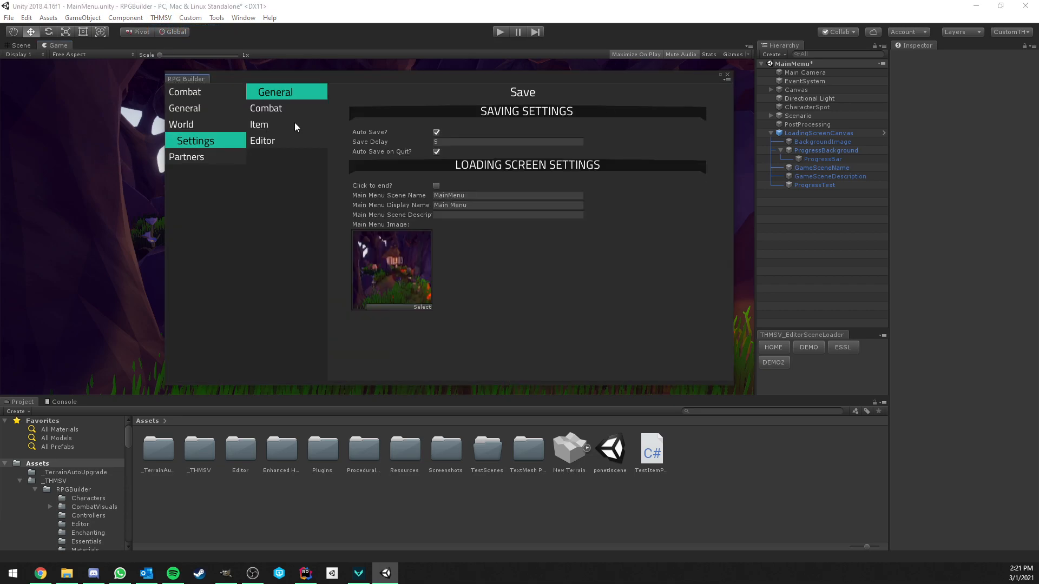
pyautogui.click(436, 185)
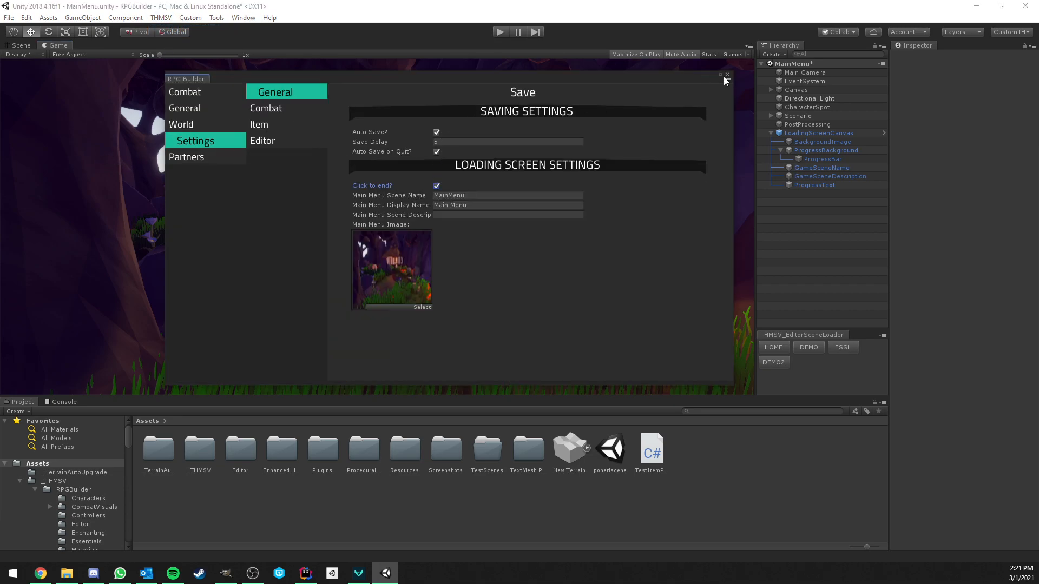
pyautogui.click(727, 75)
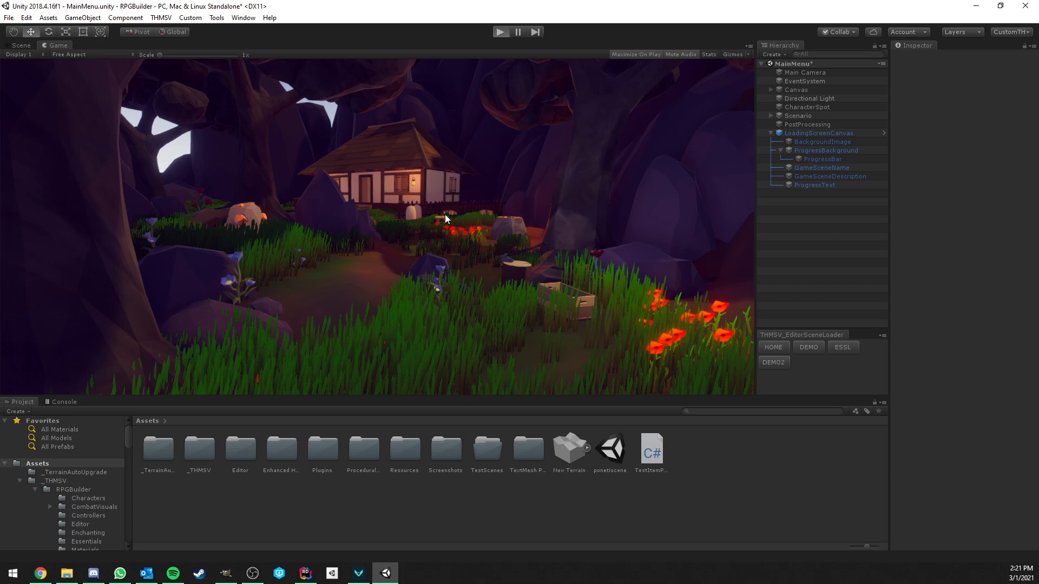
# Play a New Character game through the DEMO 2 loading screen into the scene.
pyautogui.click(501, 32)
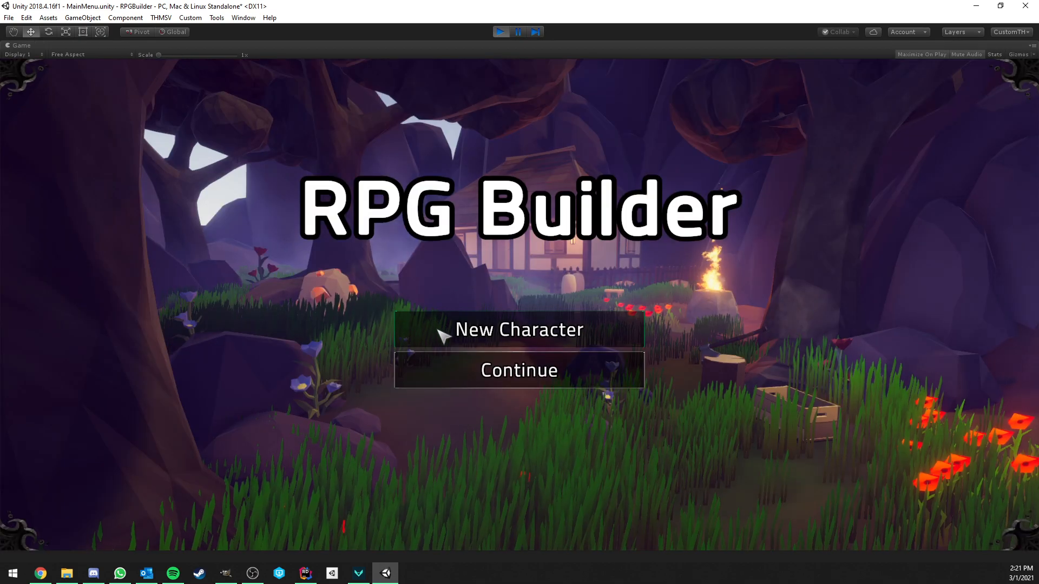
pyautogui.click(519, 329)
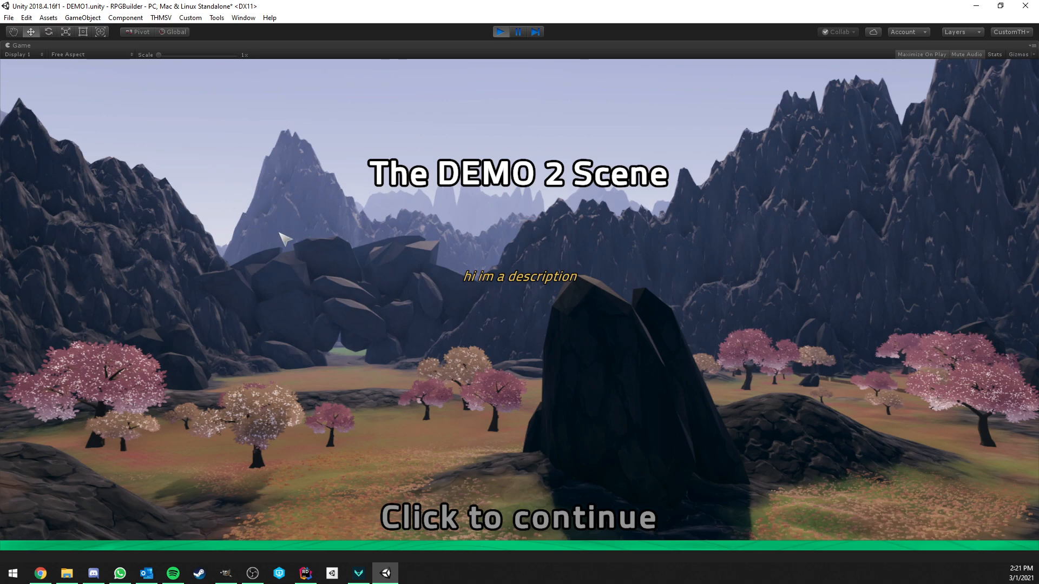
pyautogui.moveTo(539, 314)
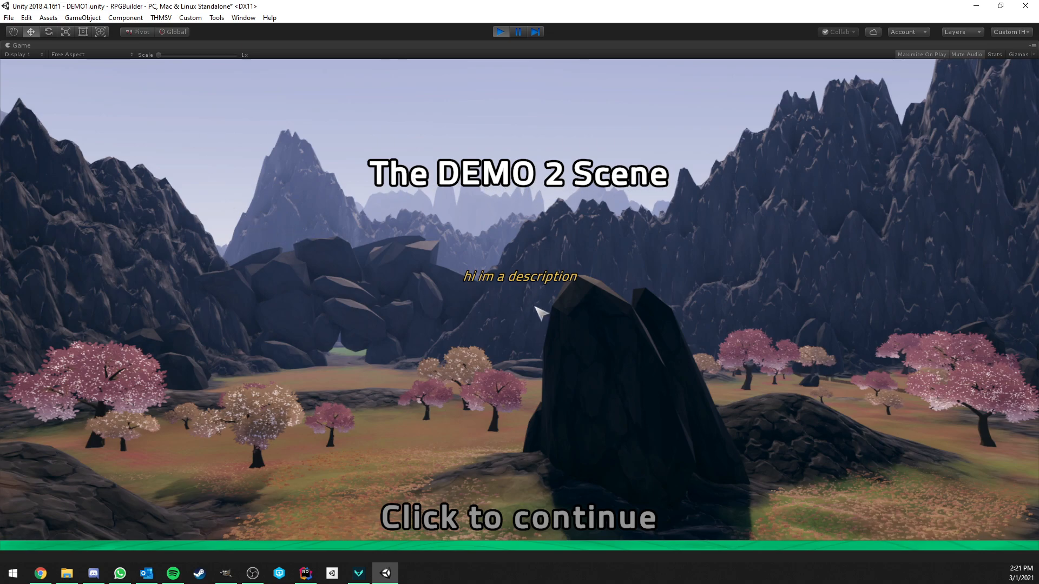
pyautogui.click(519, 517)
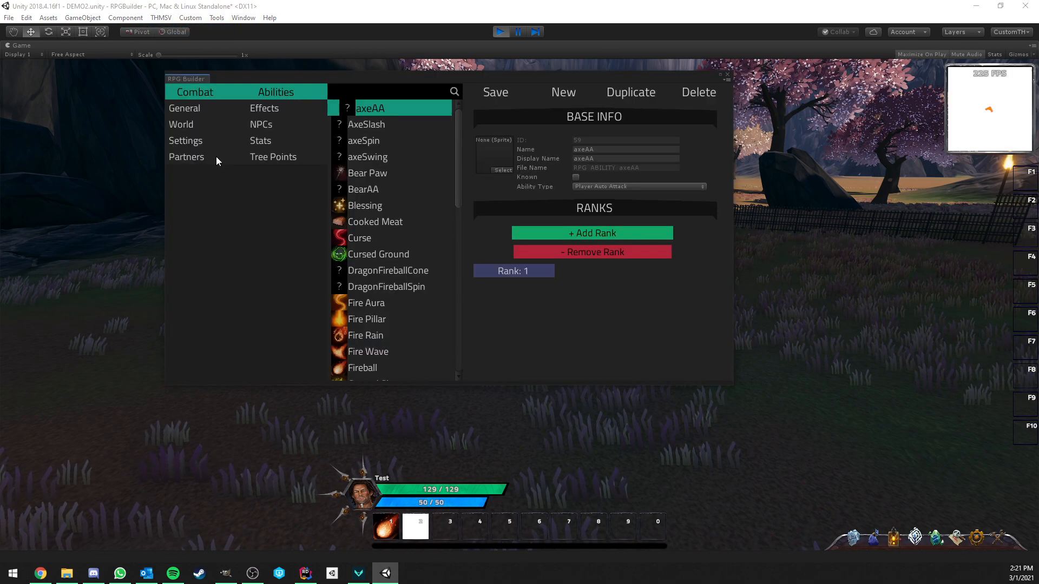
# View RPG Builder's General loading screen settings for the main menu, then close the editor.
pyautogui.click(180, 123)
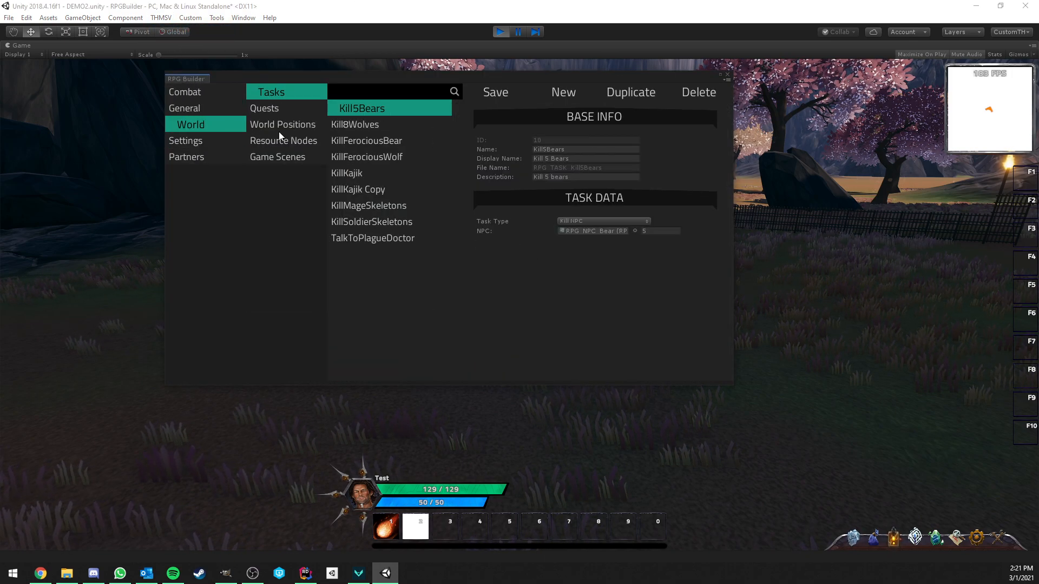
pyautogui.click(286, 156)
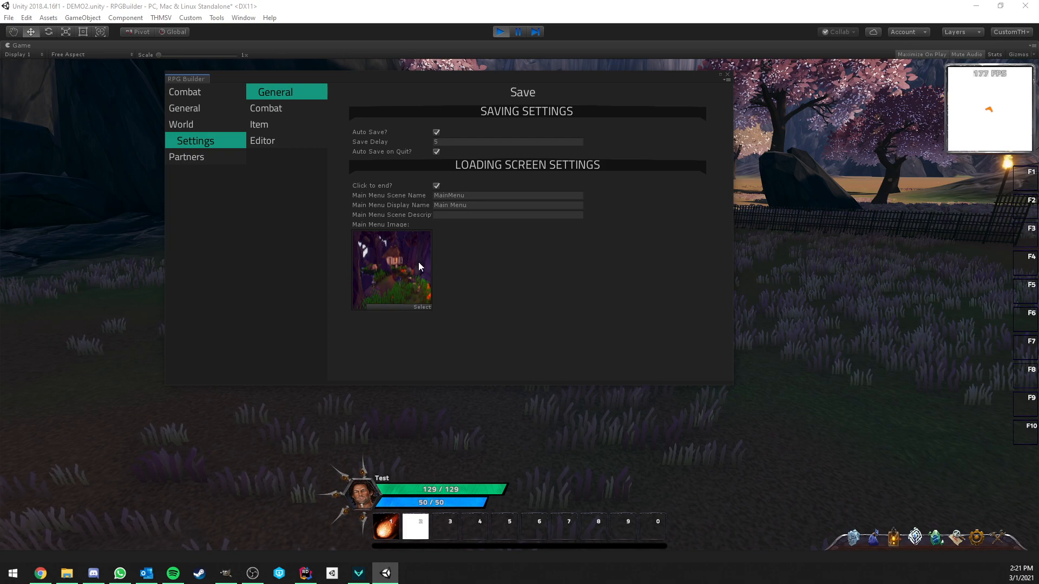
pyautogui.moveTo(612, 119)
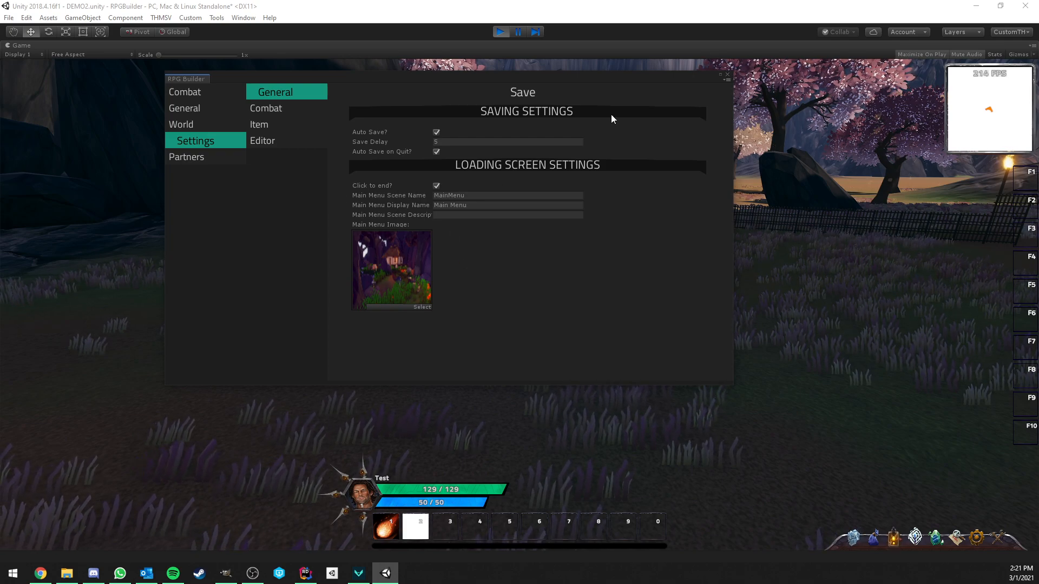
pyautogui.click(501, 32)
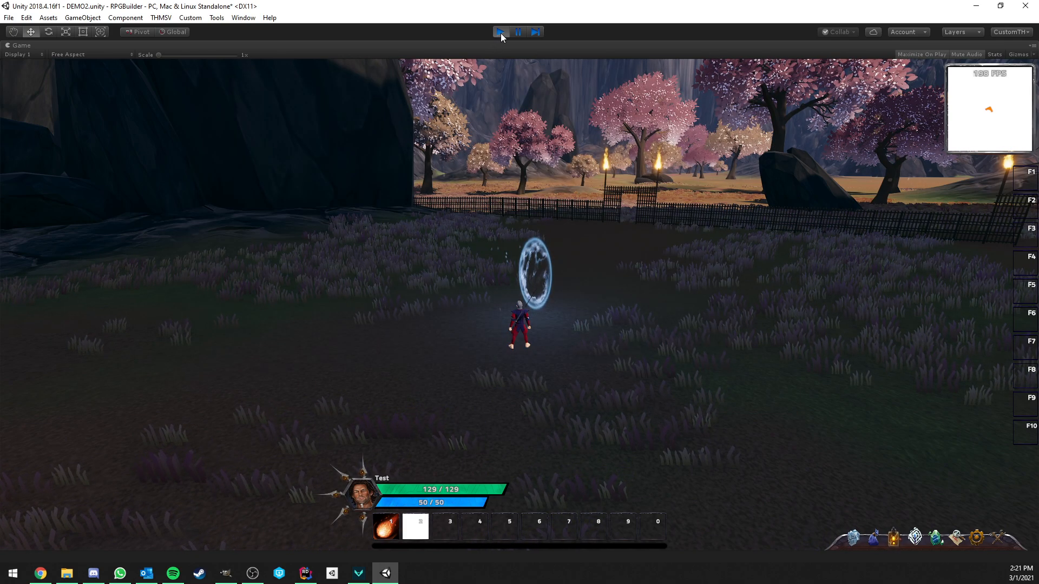
# Stop the game and enable the collapsed LoadingScreenCanvas so it renders in the MainMenu Game view.
pyautogui.click(500, 31)
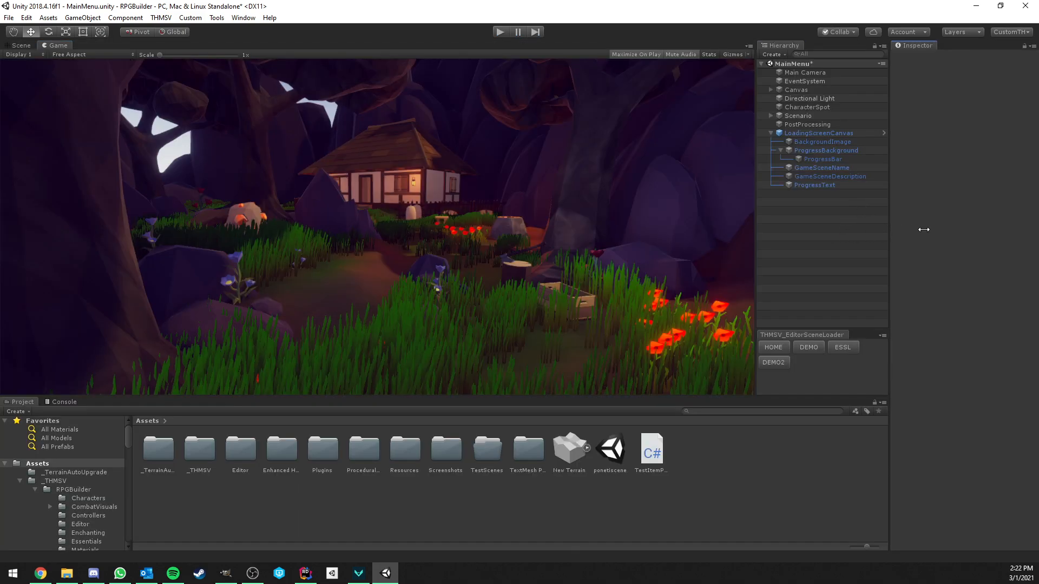
pyautogui.moveTo(524, 279)
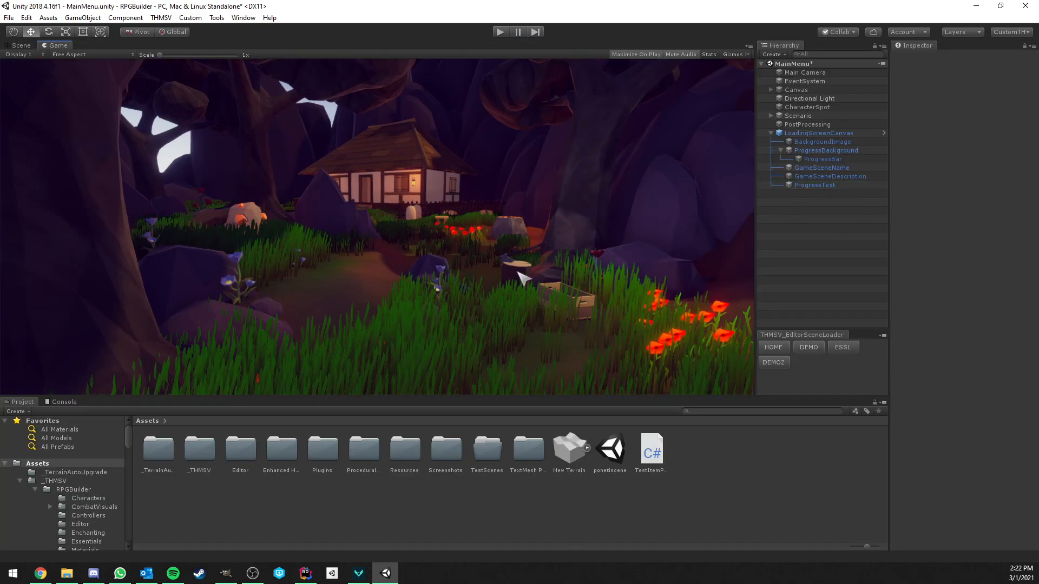
pyautogui.click(818, 132)
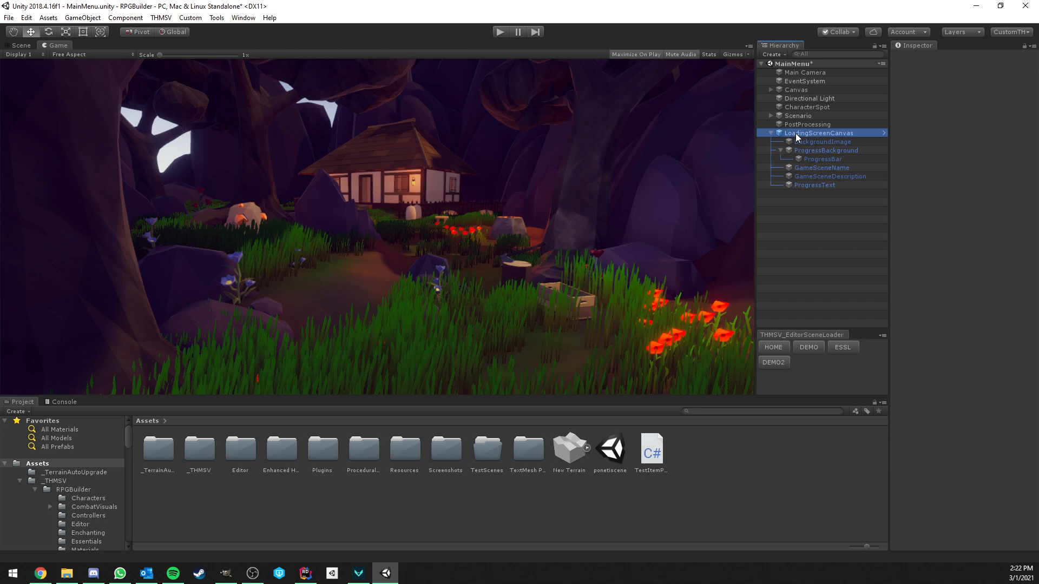
pyautogui.click(818, 132)
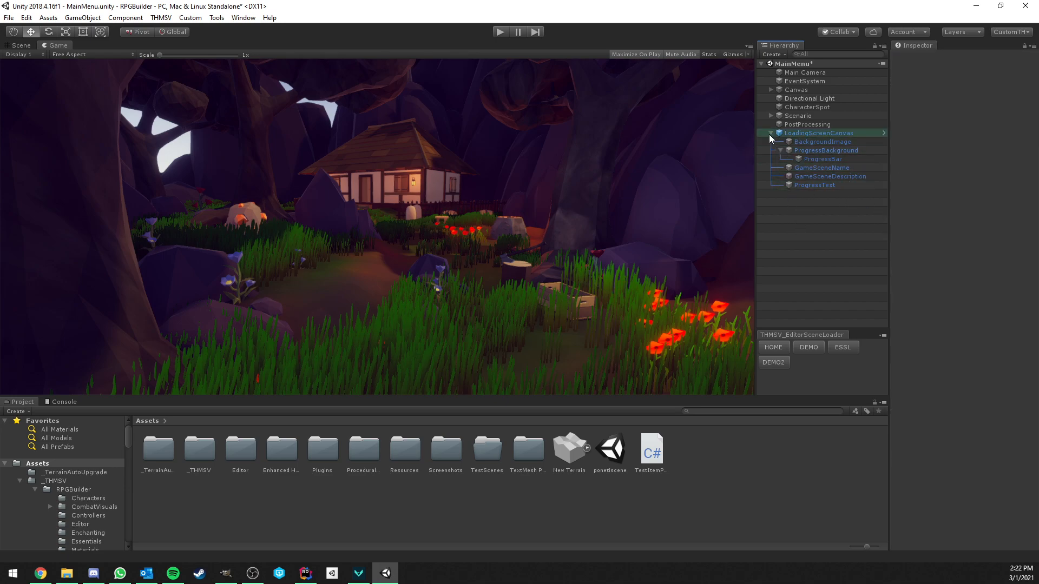
pyautogui.click(771, 133)
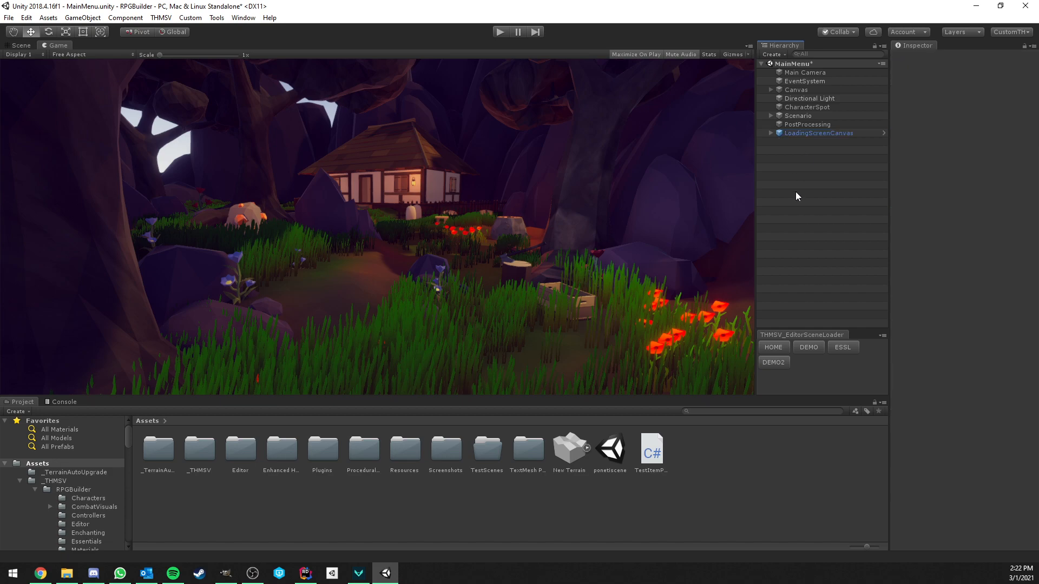
pyautogui.moveTo(808, 217)
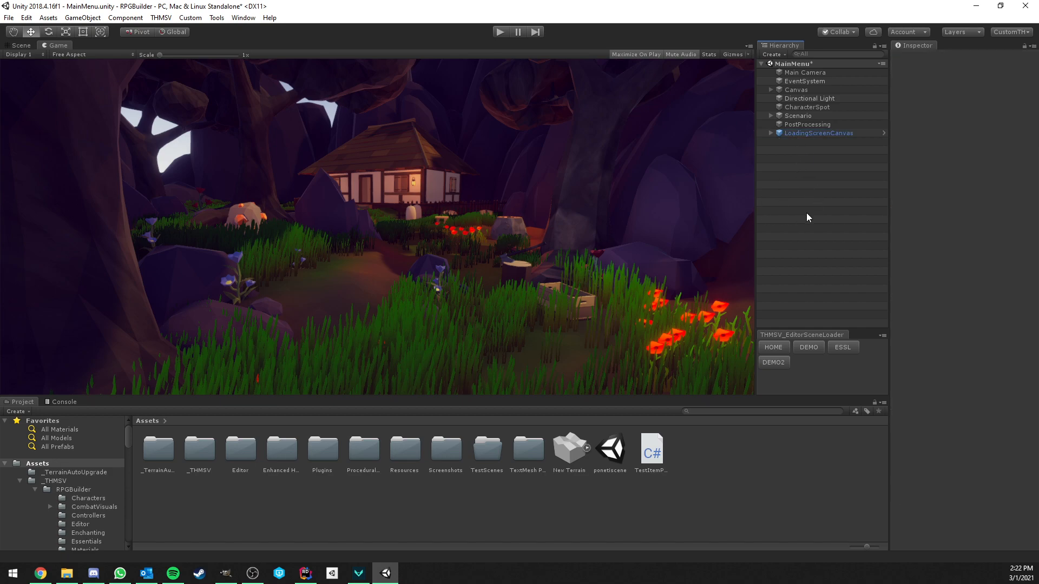
pyautogui.click(769, 132)
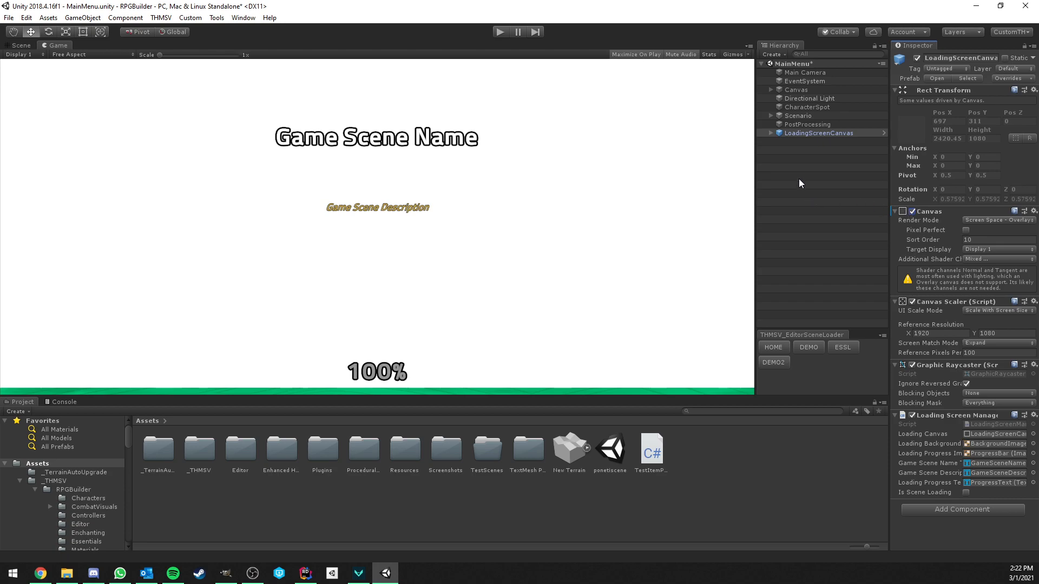
# Inspect BackgroundImage, ProgressBackground, ProgressBar, GameSceneName, GameSceneDescription and ProgressText in the Inspector.
pyautogui.click(771, 132)
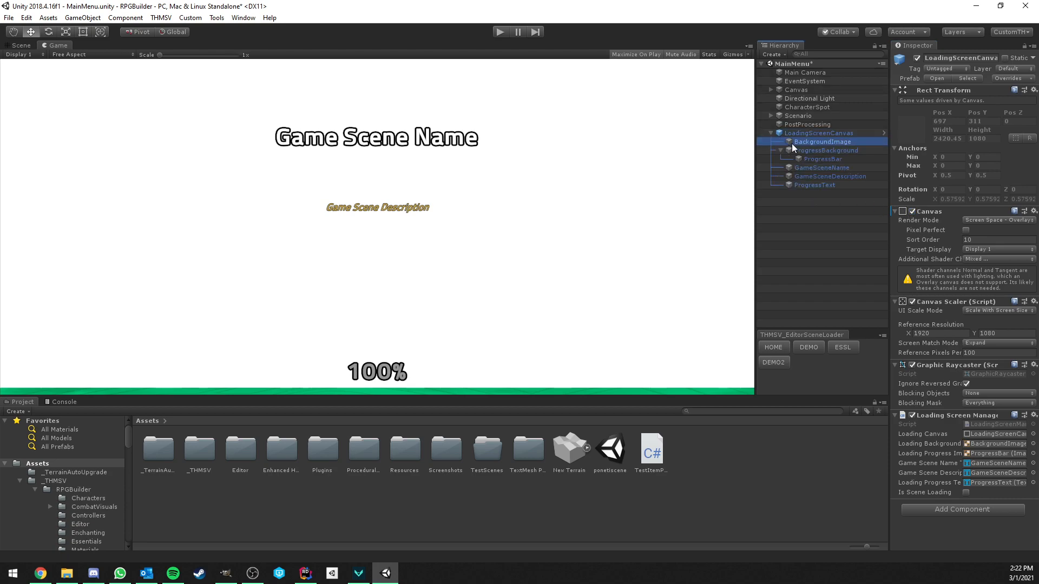
pyautogui.click(823, 140)
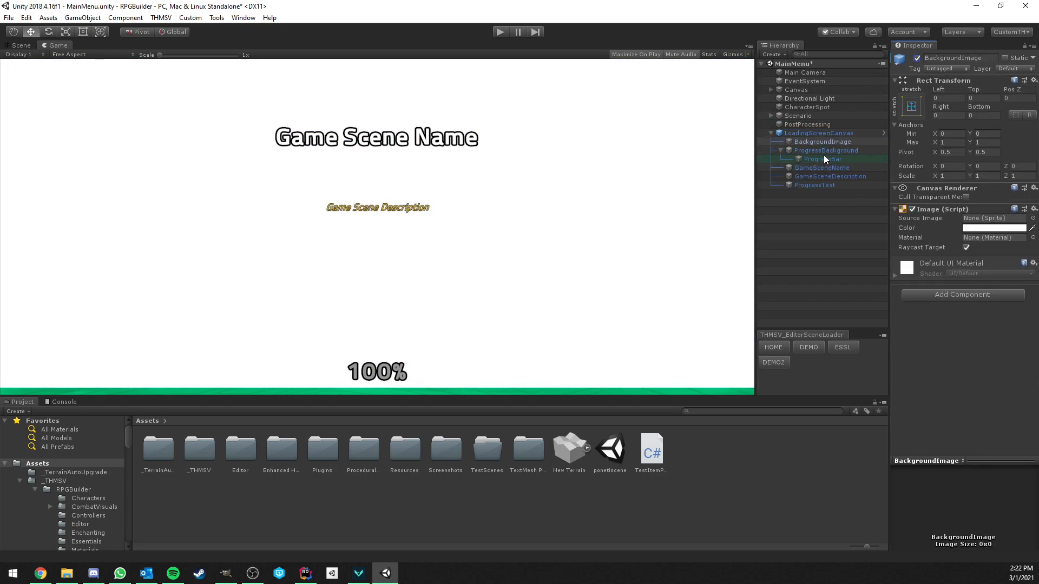
pyautogui.click(826, 151)
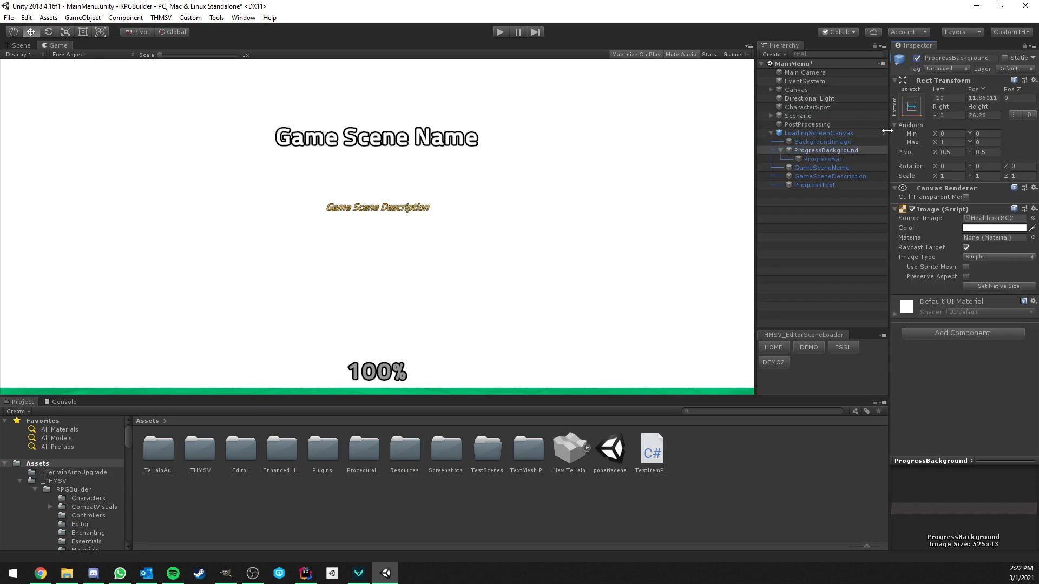
pyautogui.click(822, 159)
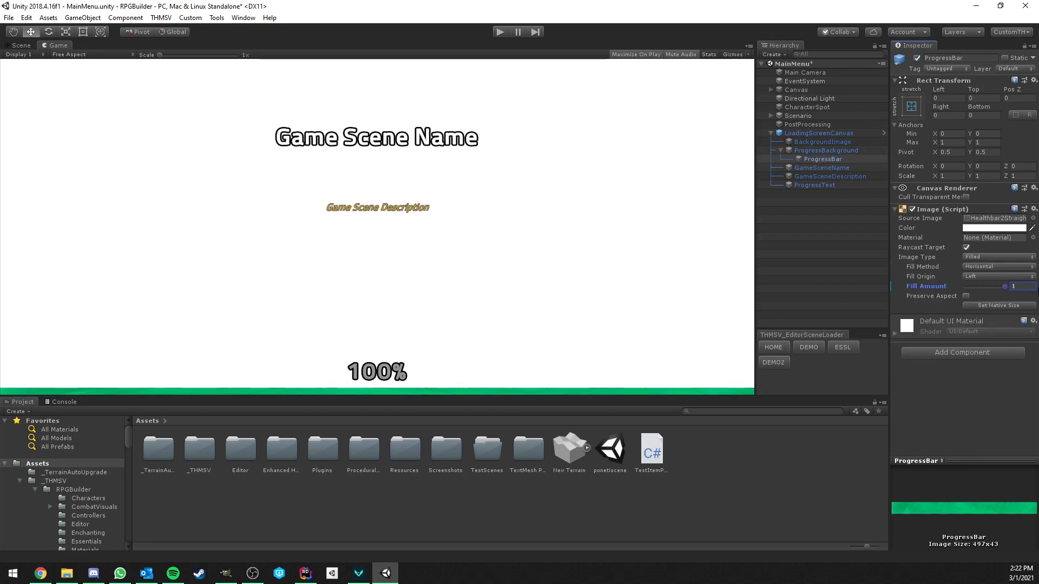
pyautogui.click(821, 159)
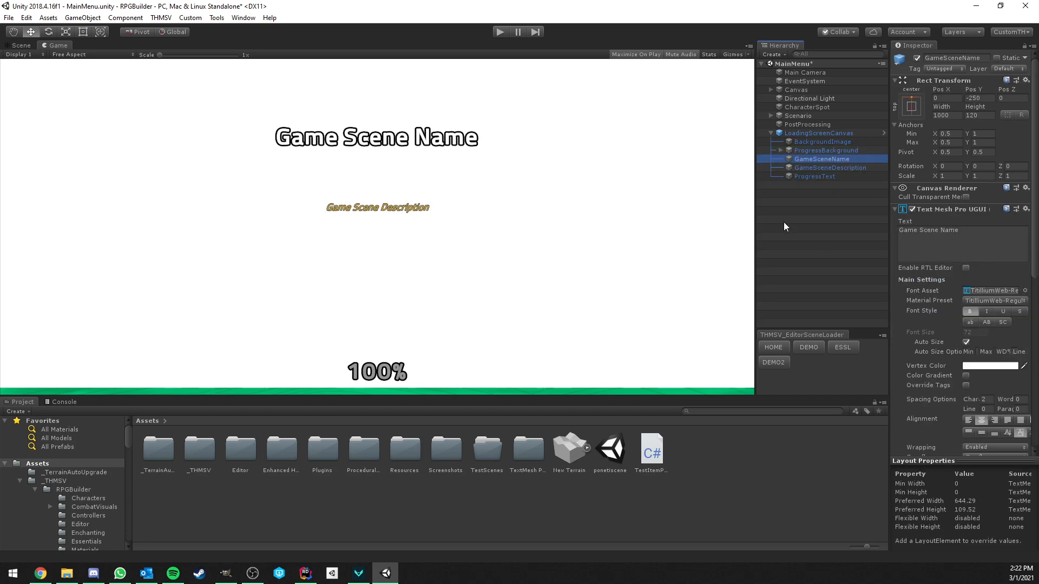
pyautogui.click(831, 167)
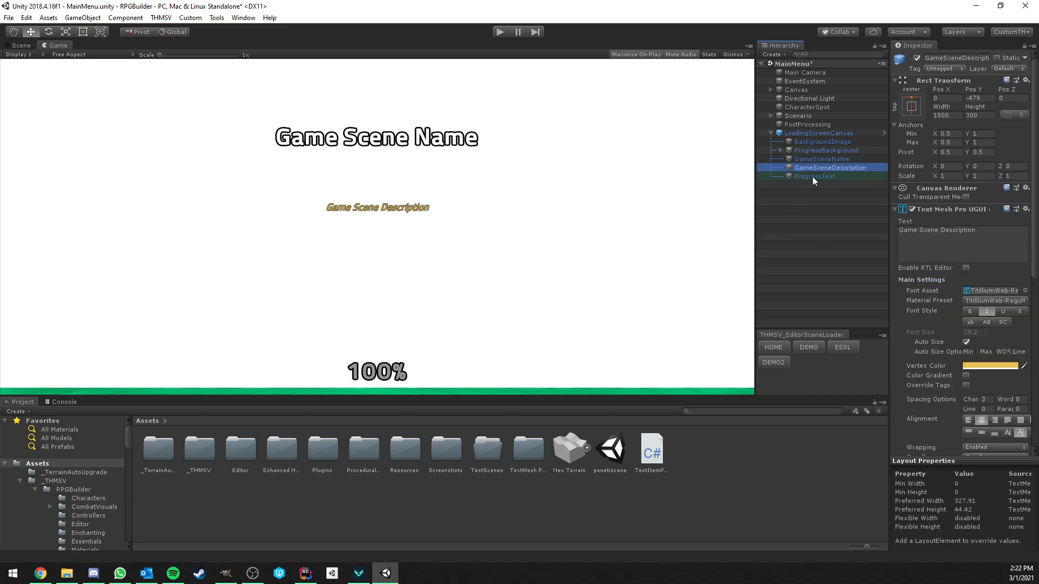
pyautogui.click(814, 177)
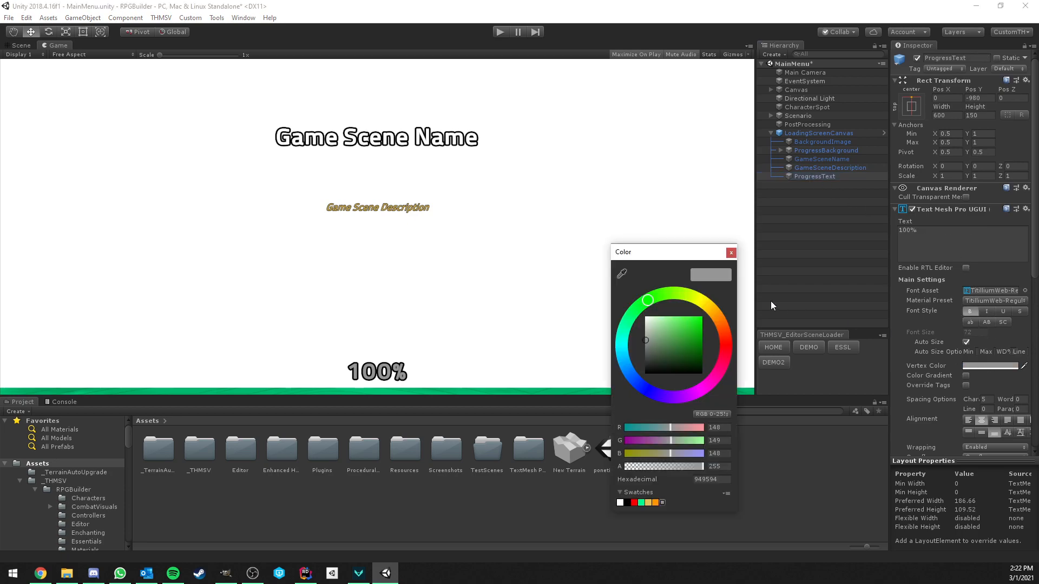
# Return to LoadingScreenCanvas and hide it, revealing the MainMenu forest environment.
pyautogui.click(819, 132)
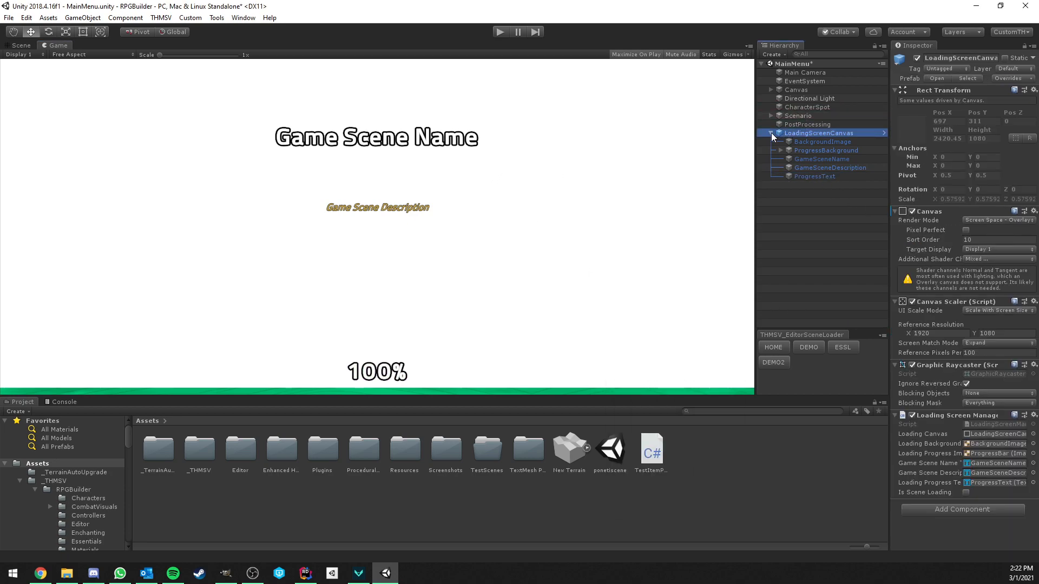
pyautogui.click(770, 133)
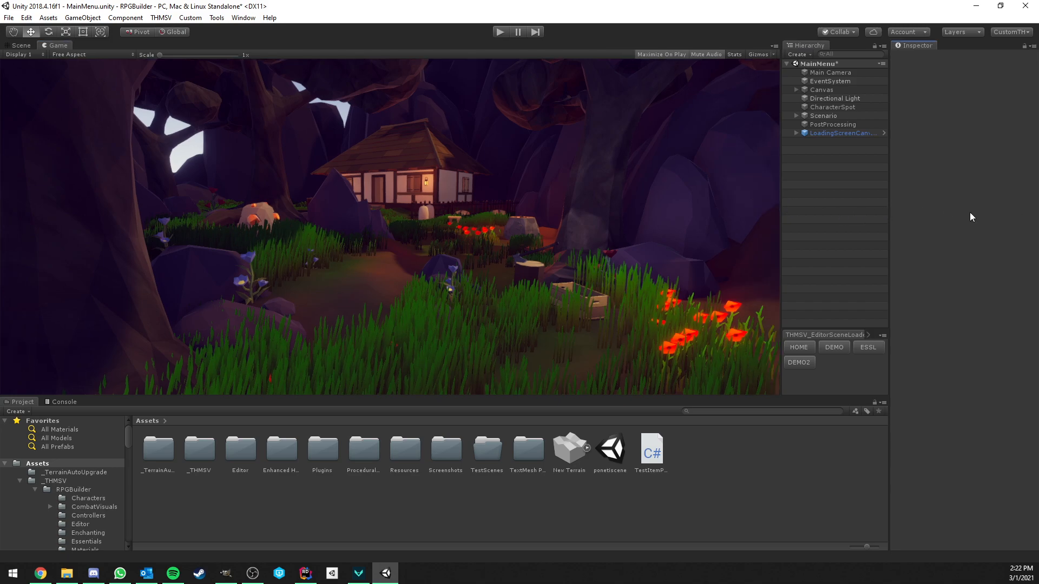
pyautogui.moveTo(551, 253)
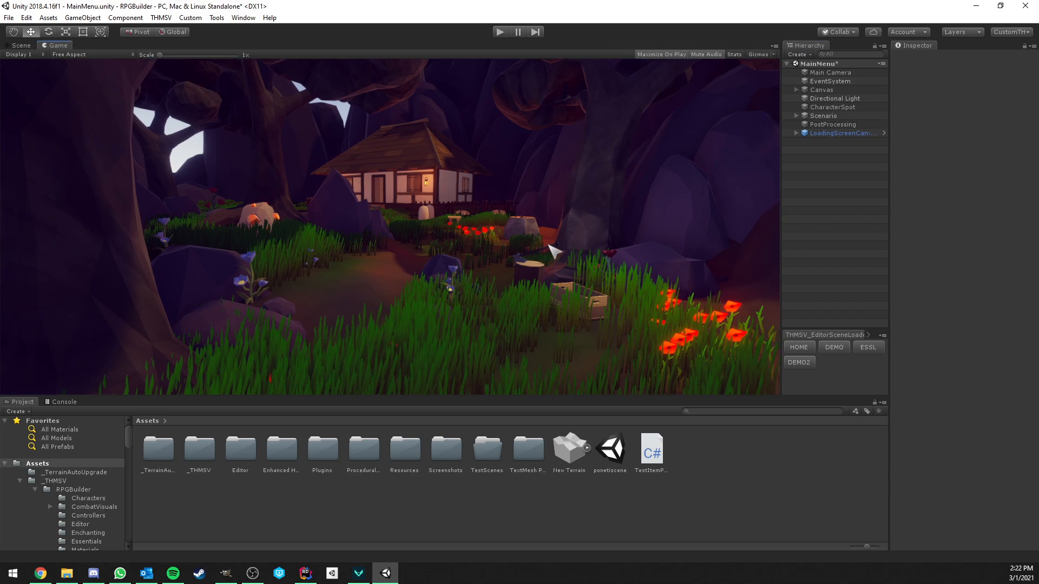
pyautogui.moveTo(152, 381)
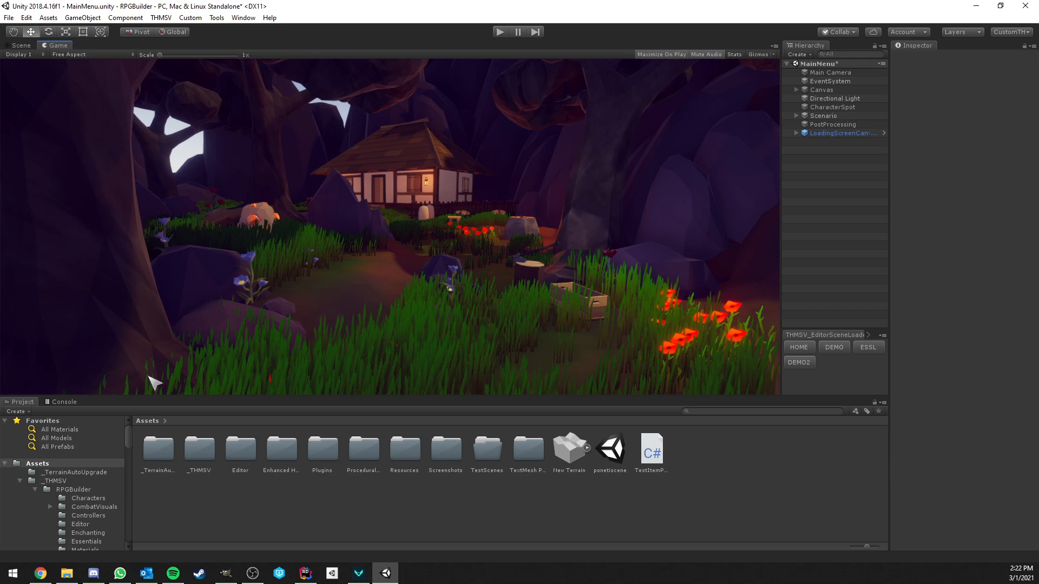
pyautogui.moveTo(163, 388)
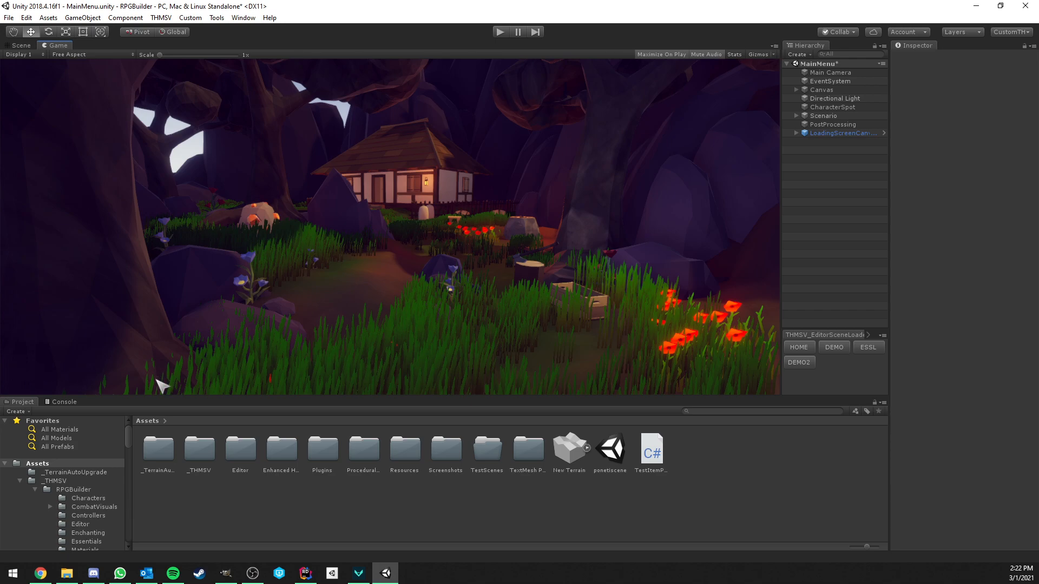